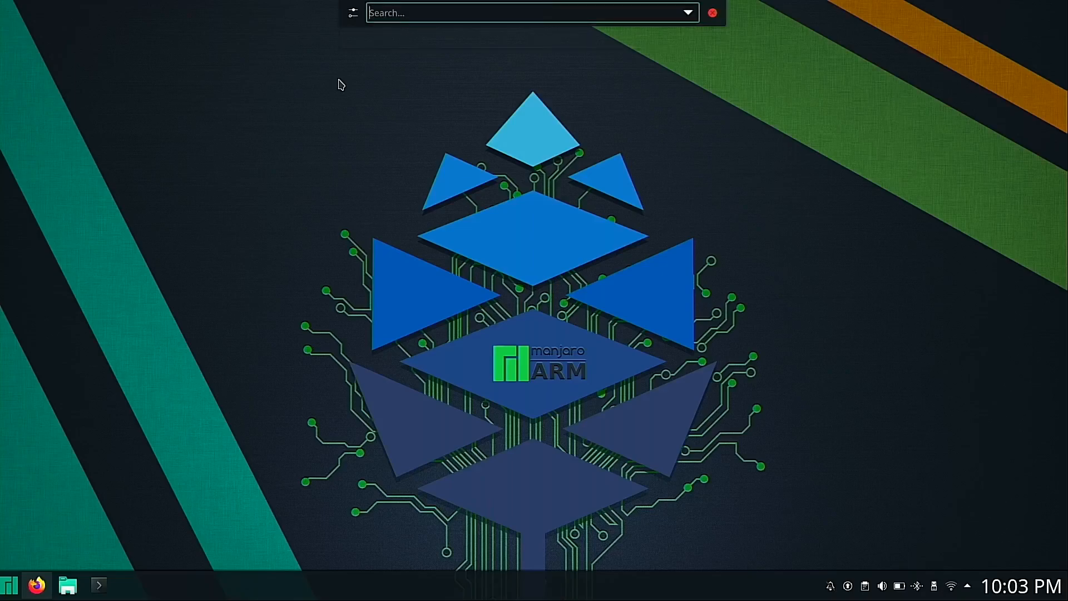
- Dismiss the search, open Konsole, and enter cat /proc/meminfo | grep Swap
click(713, 12)
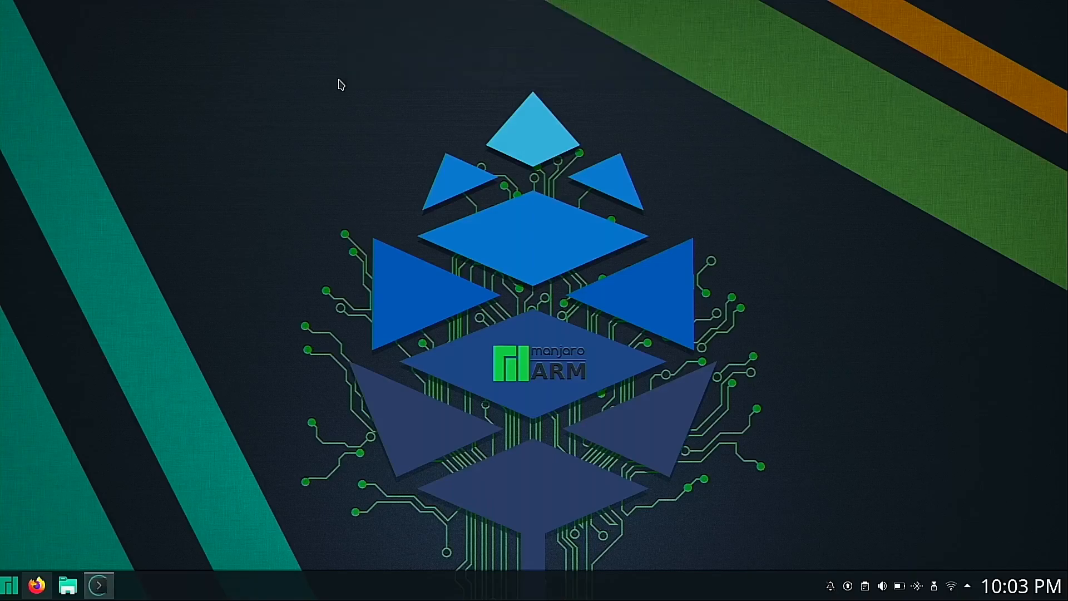
click(98, 584)
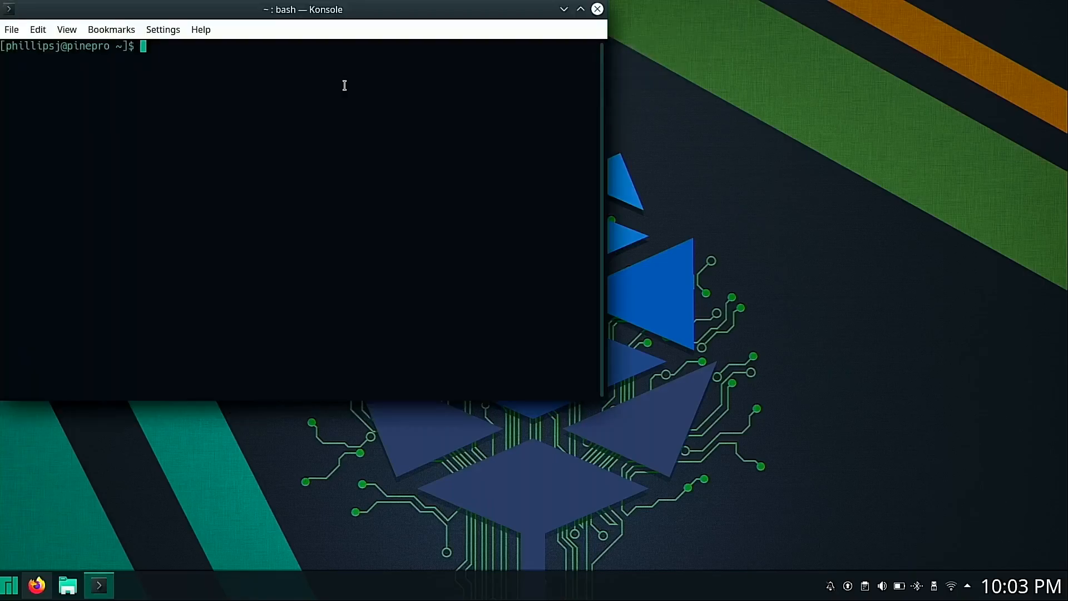
text(ca)
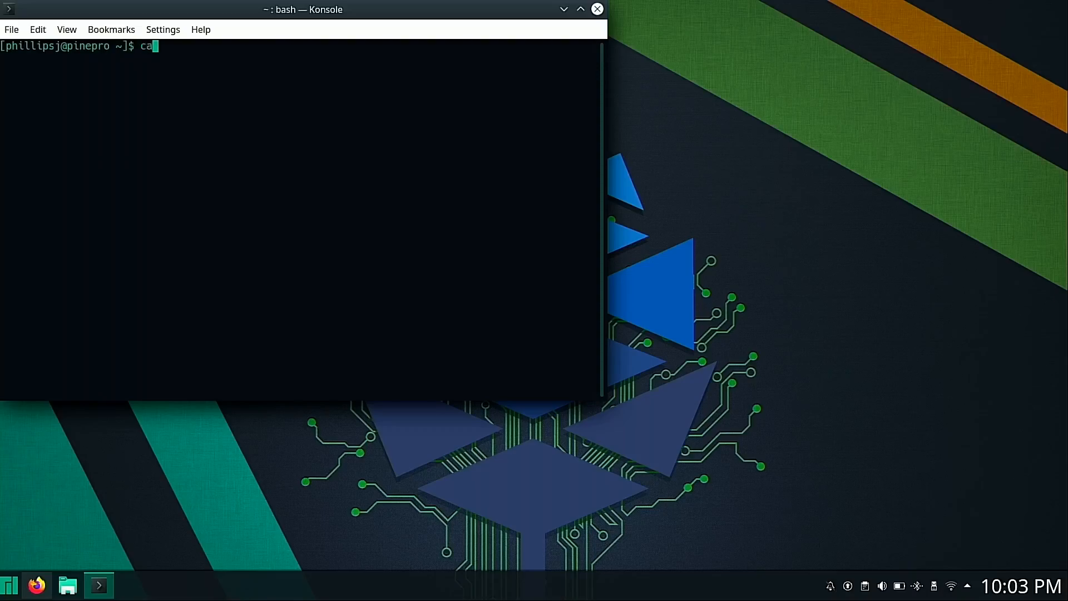
text(t)
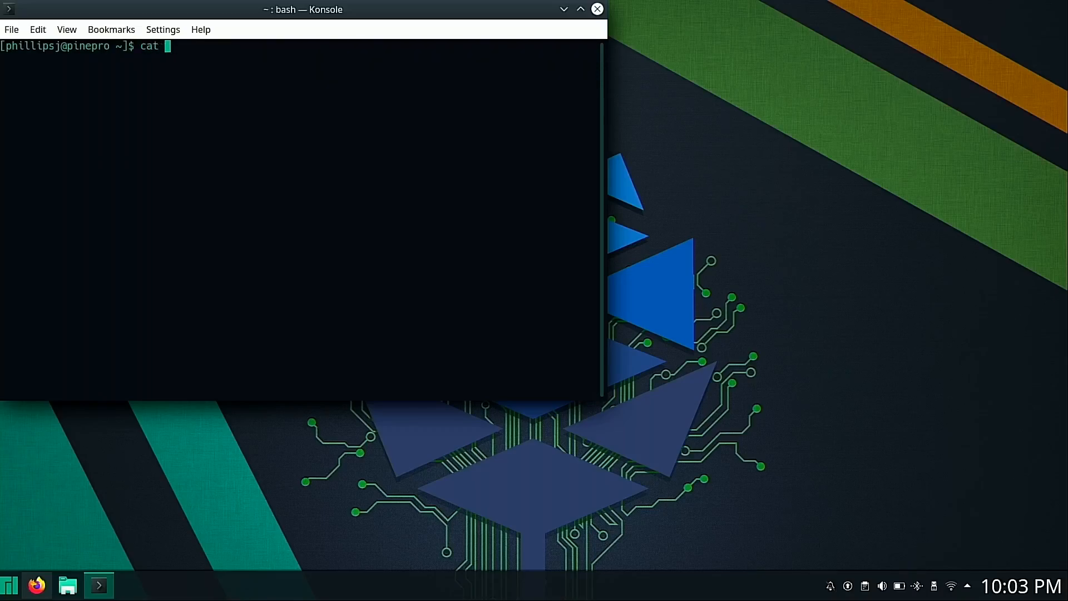
text(/proc)
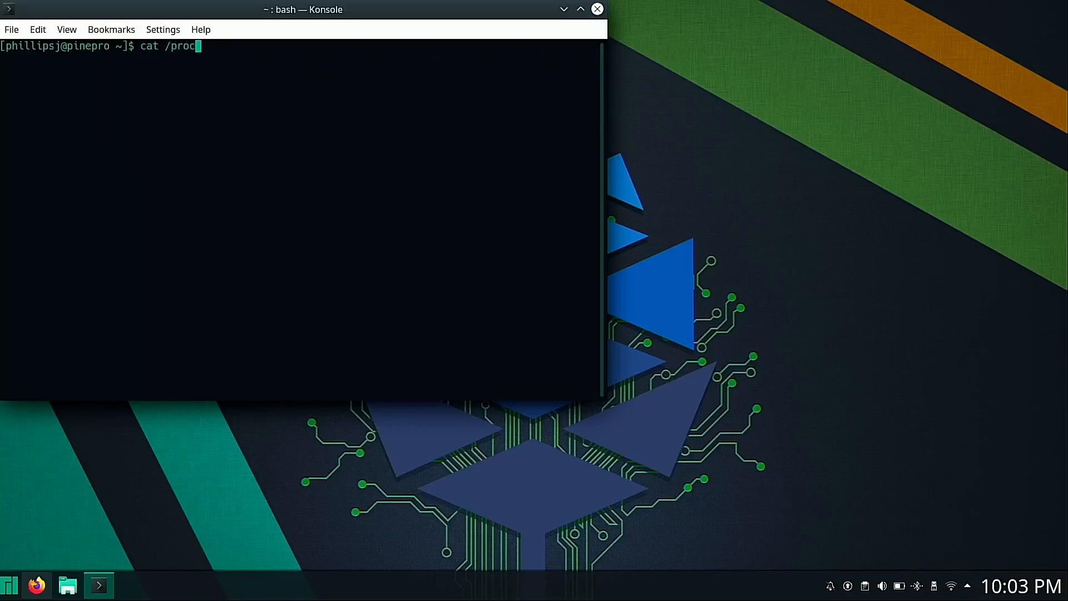
text(/mem)
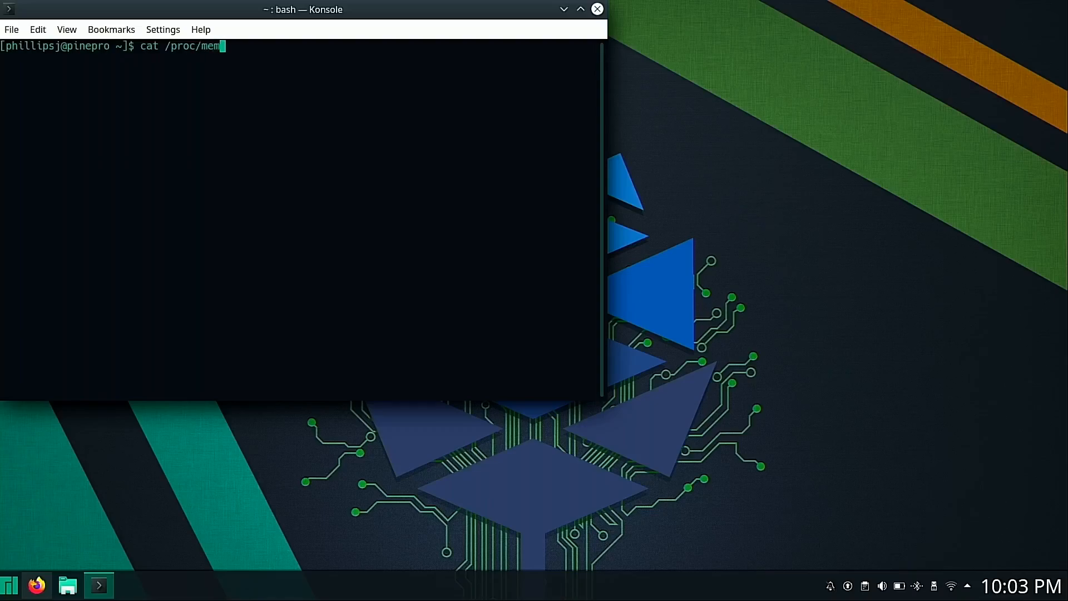
text(info)
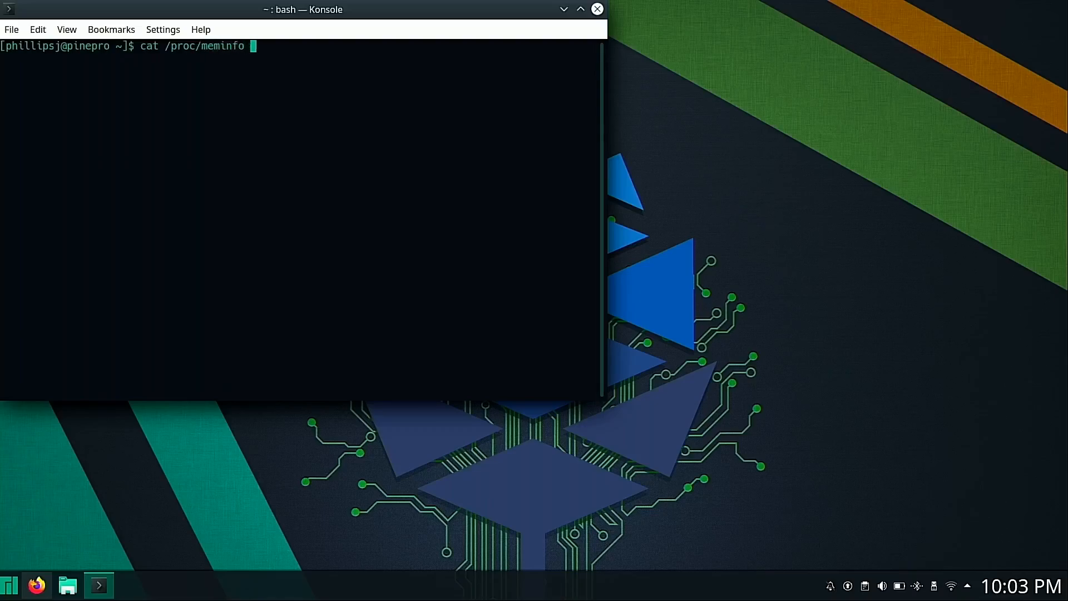
text(| grep)
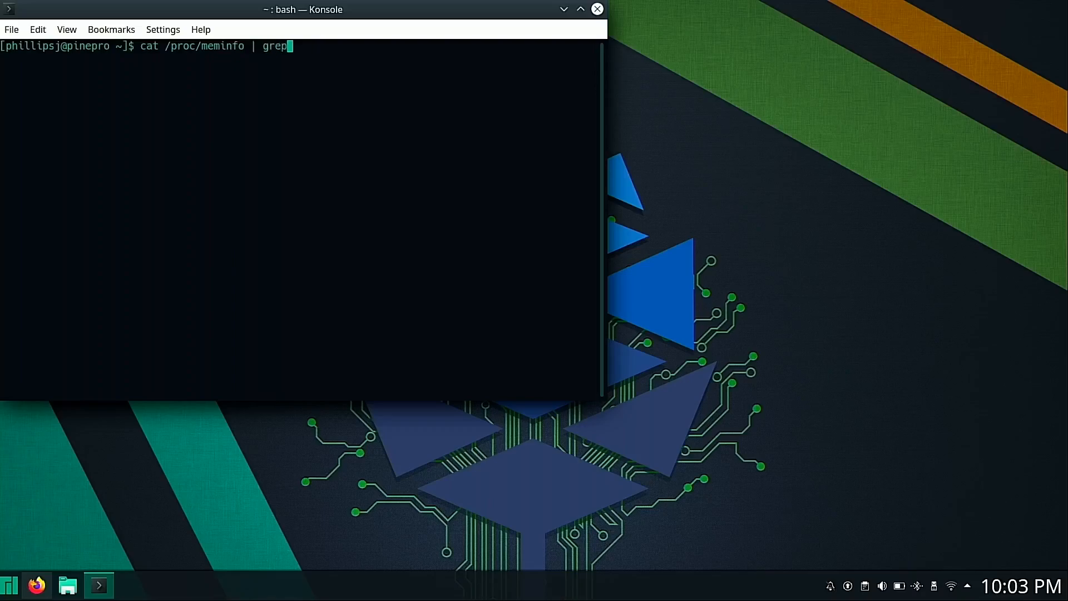
text(Swap)
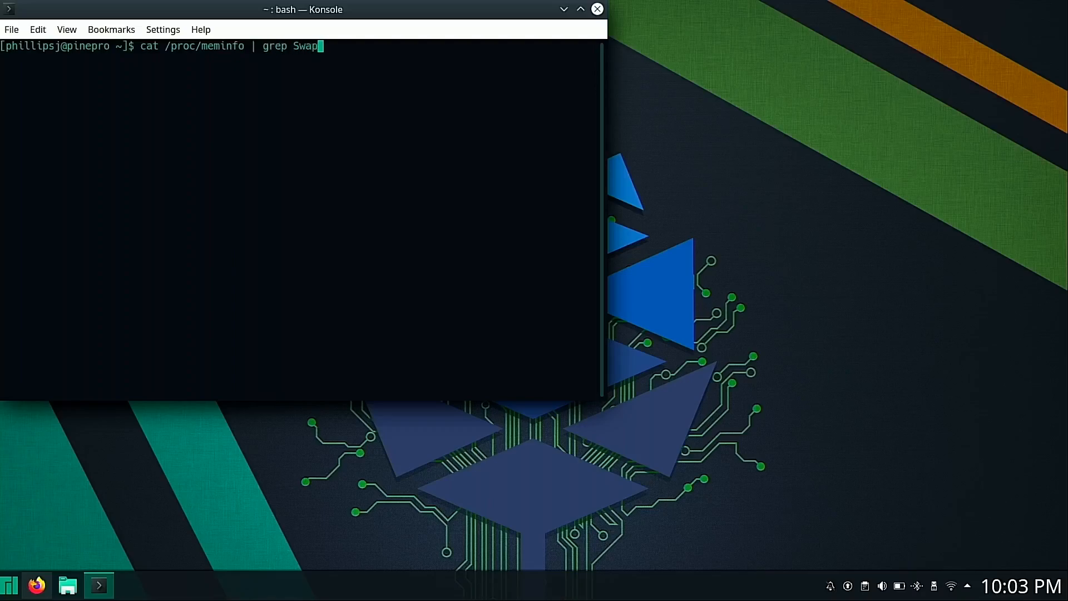
text(.)
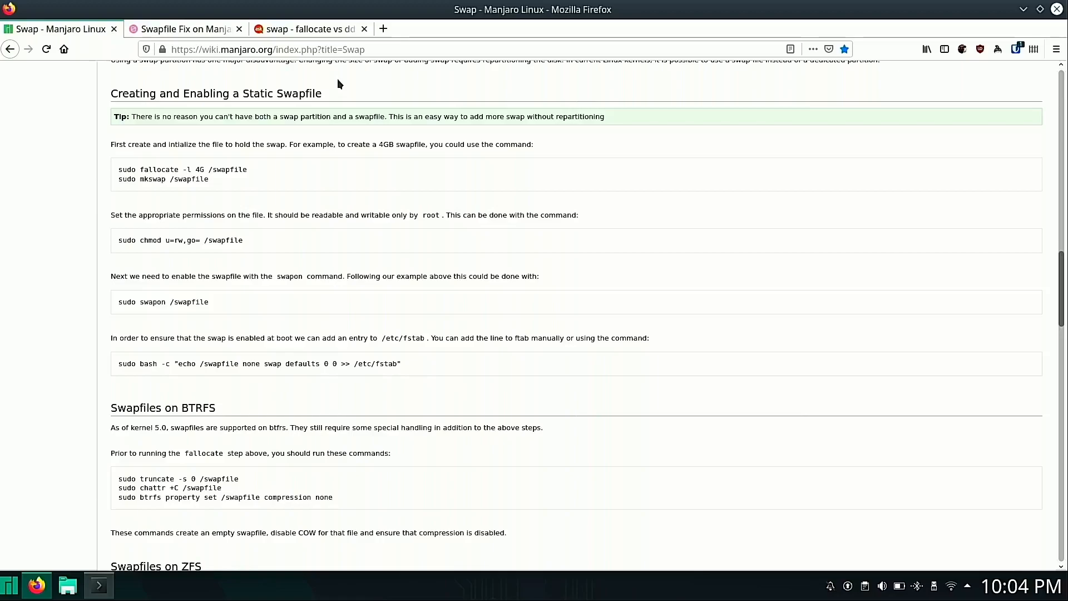
mouse_move(109, 298)
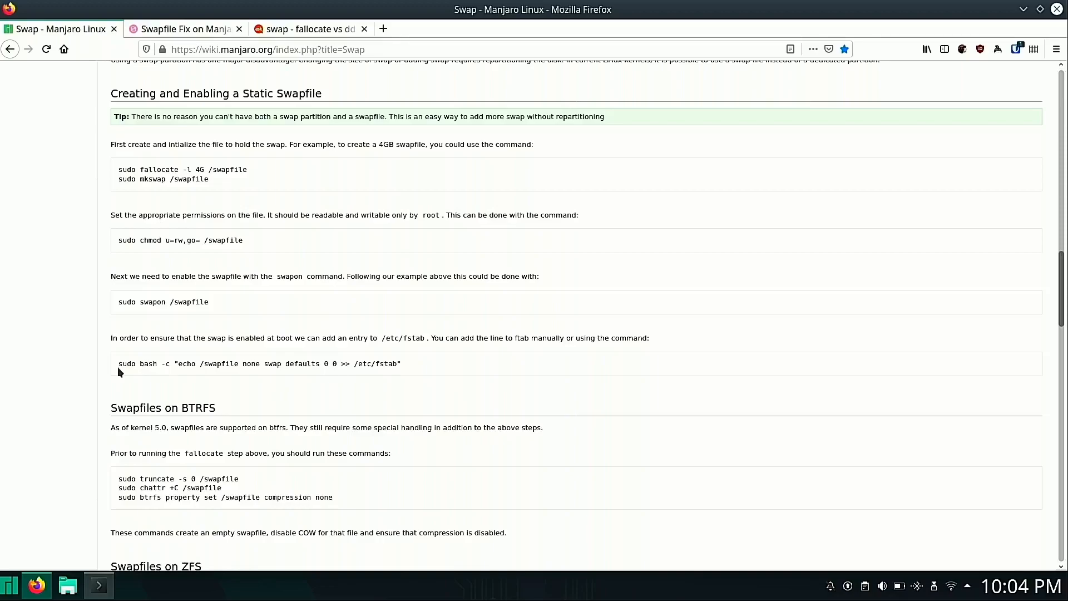
mouse_move(137, 335)
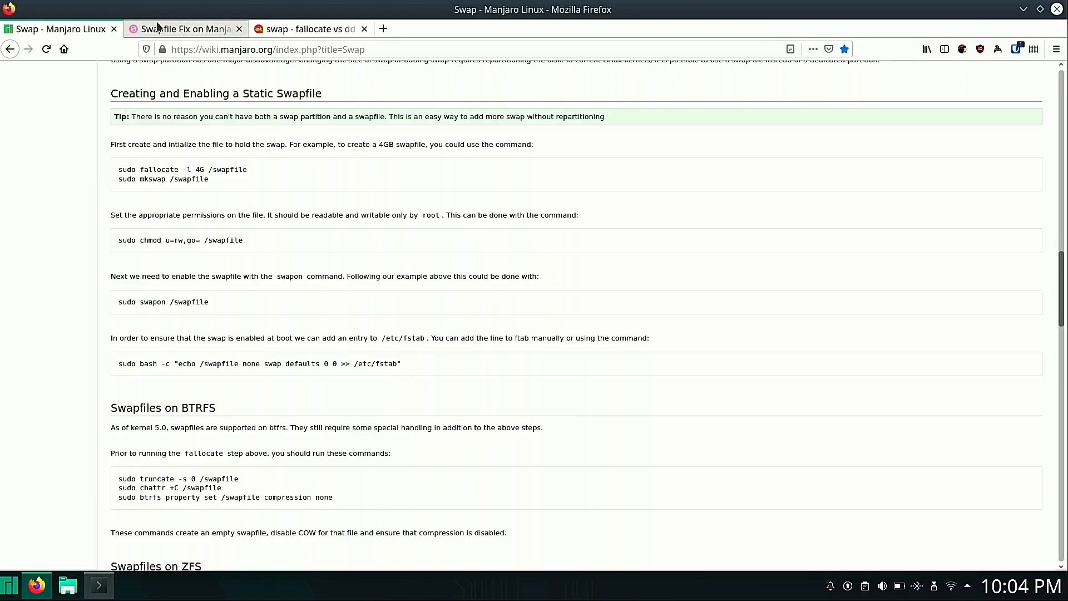
- Read the 'Swapfile Fix on Manjaro Linux Pinebook Pro' post down to its sudo dd command
click(180, 28)
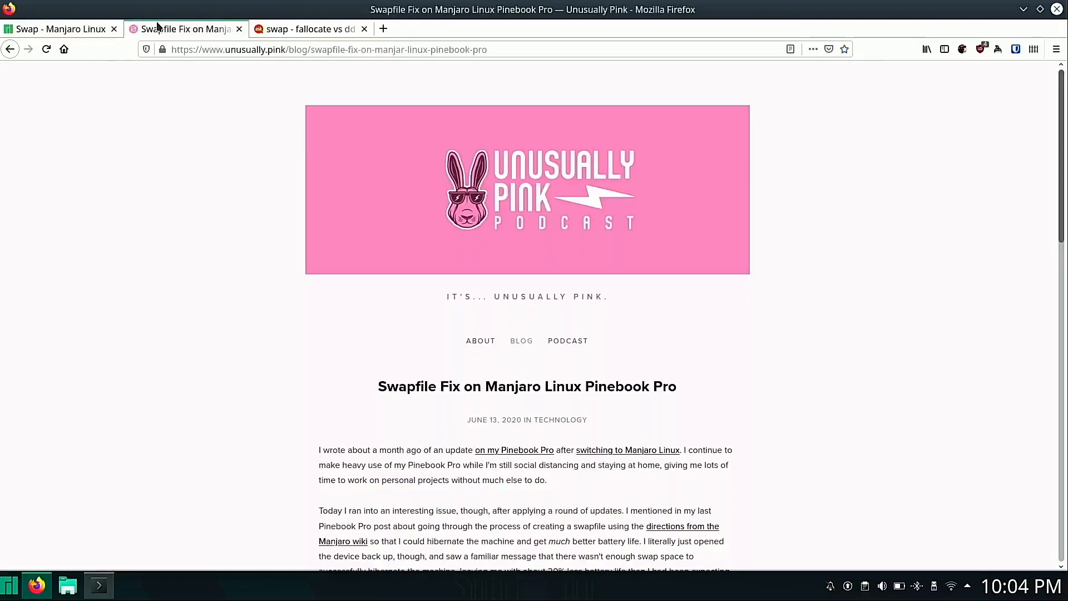
scroll(down, 3)
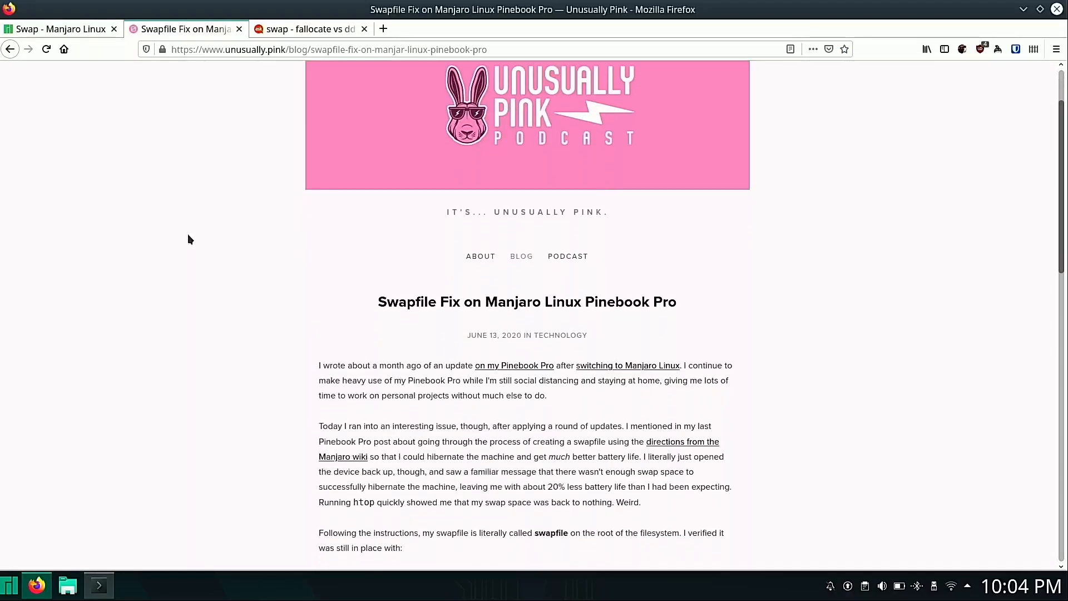
scroll(down, 3)
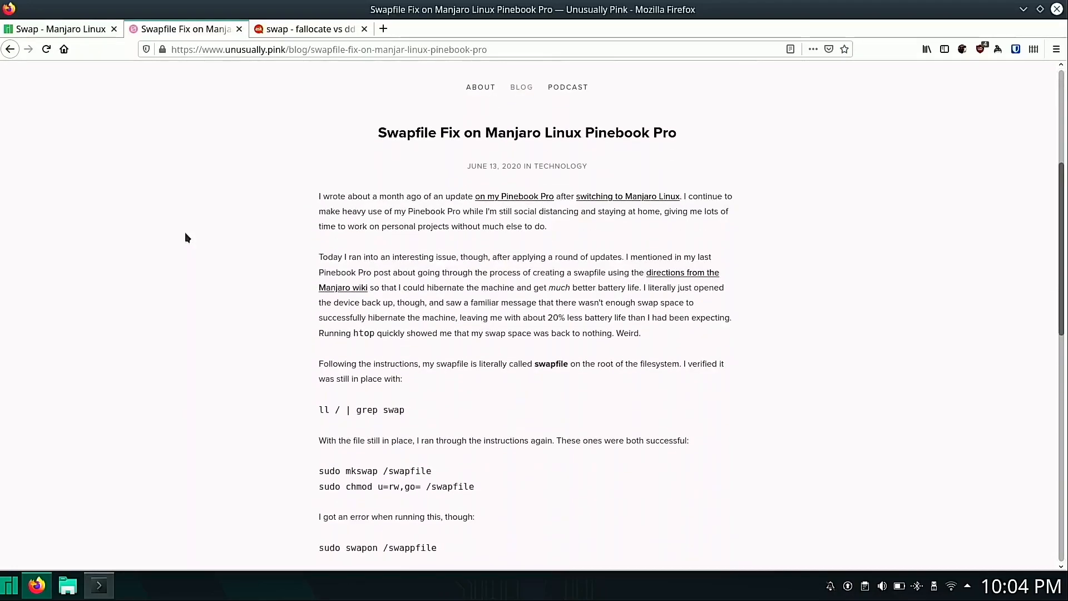
scroll(down, 3)
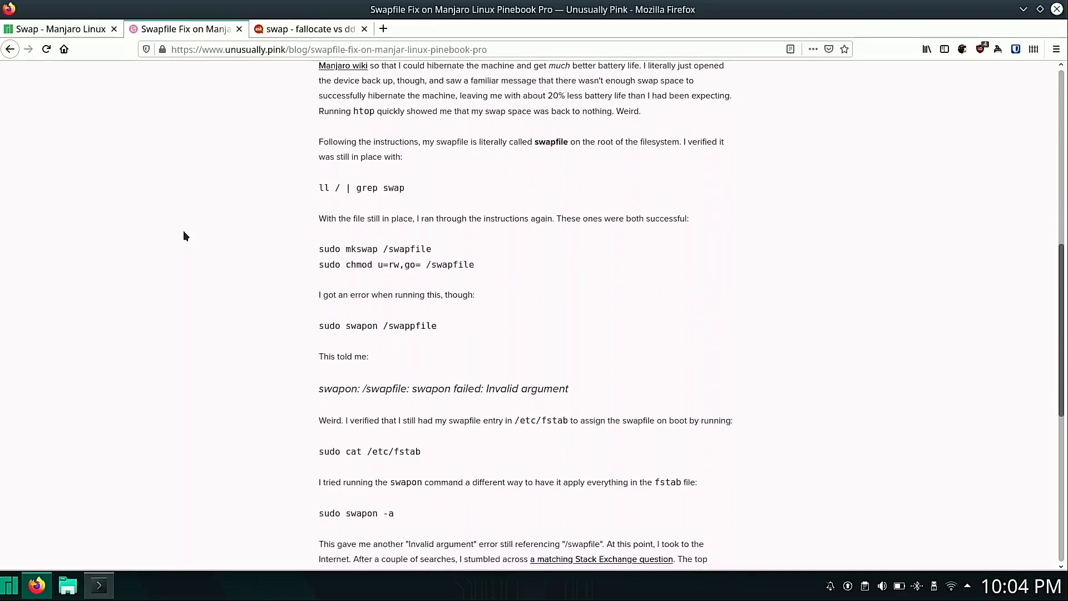
scroll(down, 3)
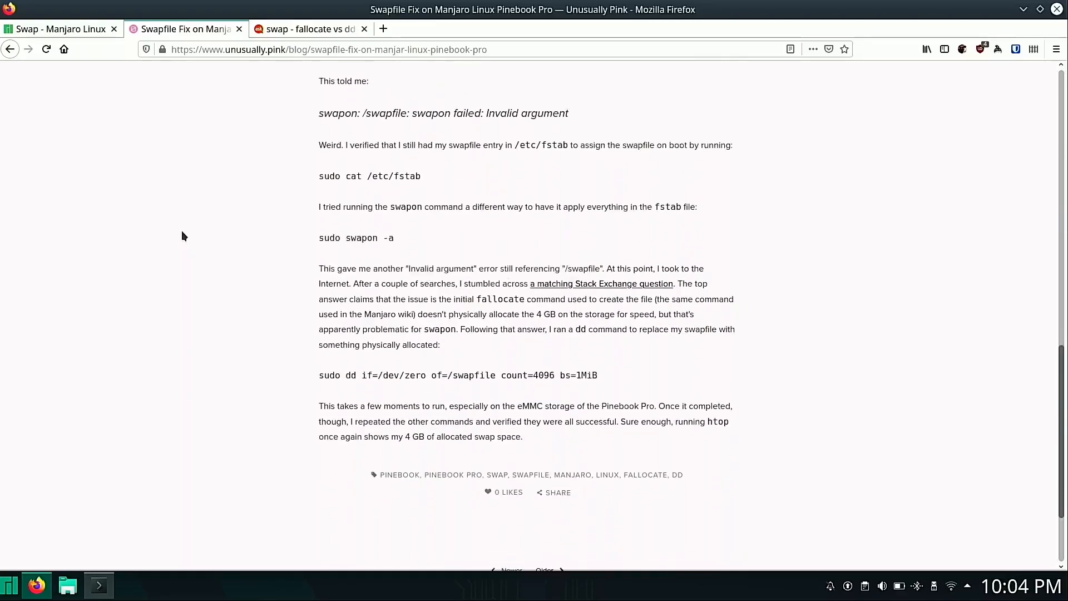
scroll(down, 3)
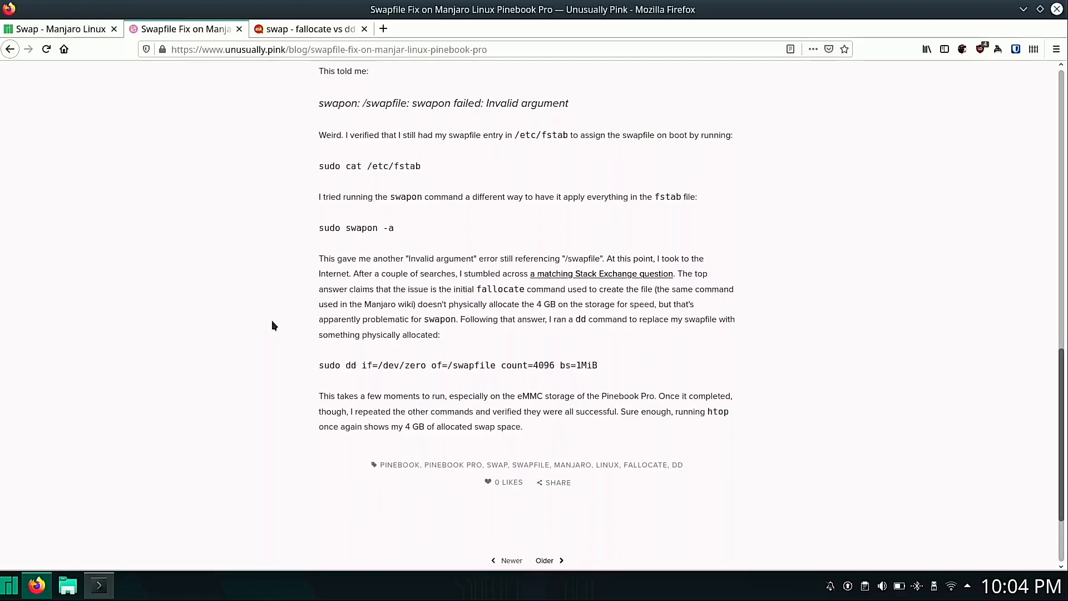
mouse_move(320, 374)
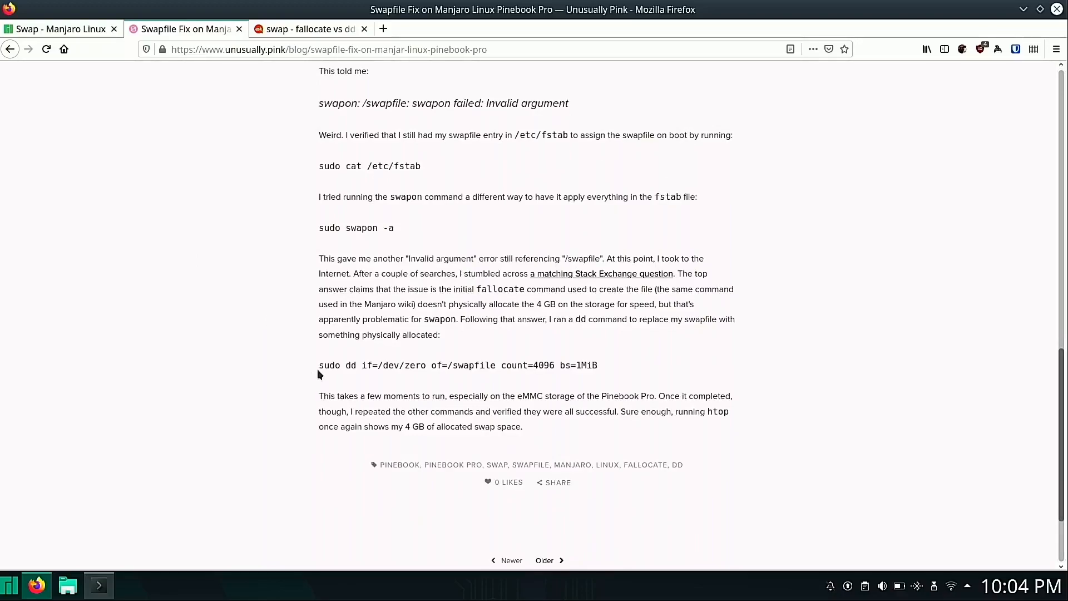
mouse_move(333, 122)
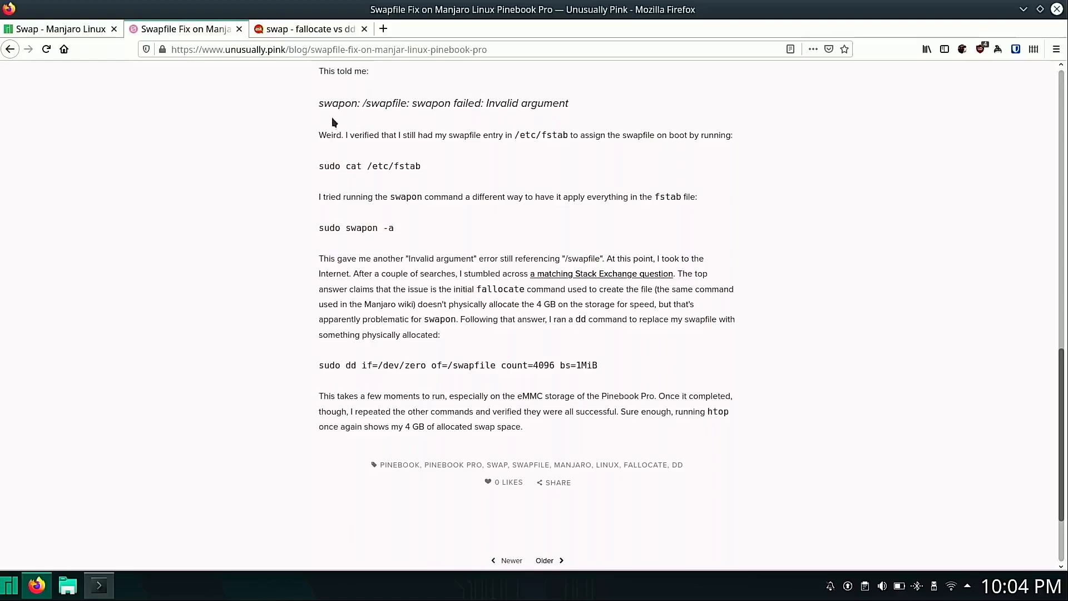
click(306, 28)
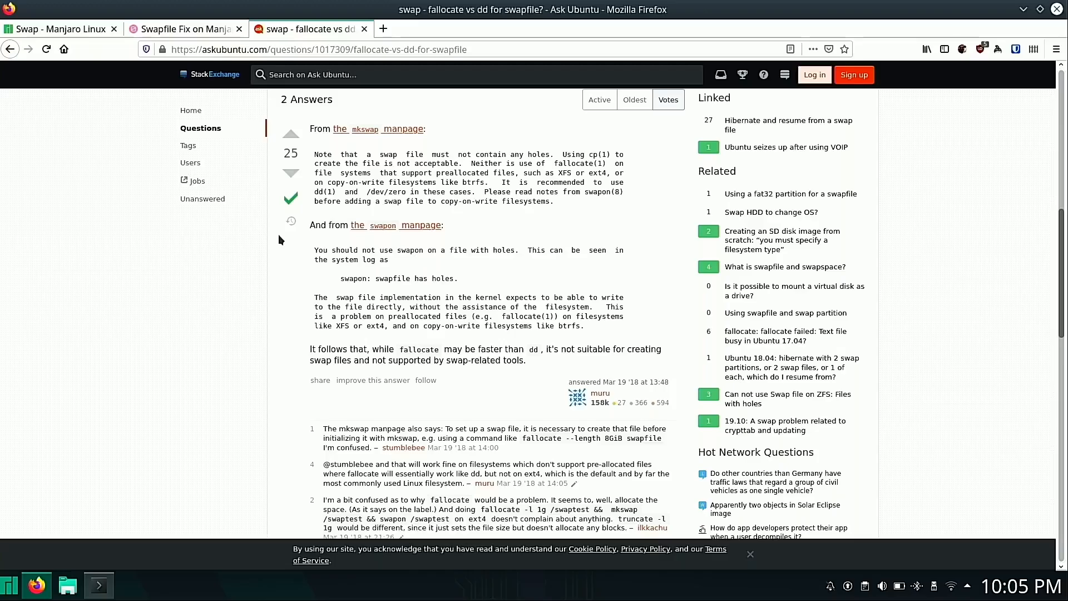
mouse_move(95, 53)
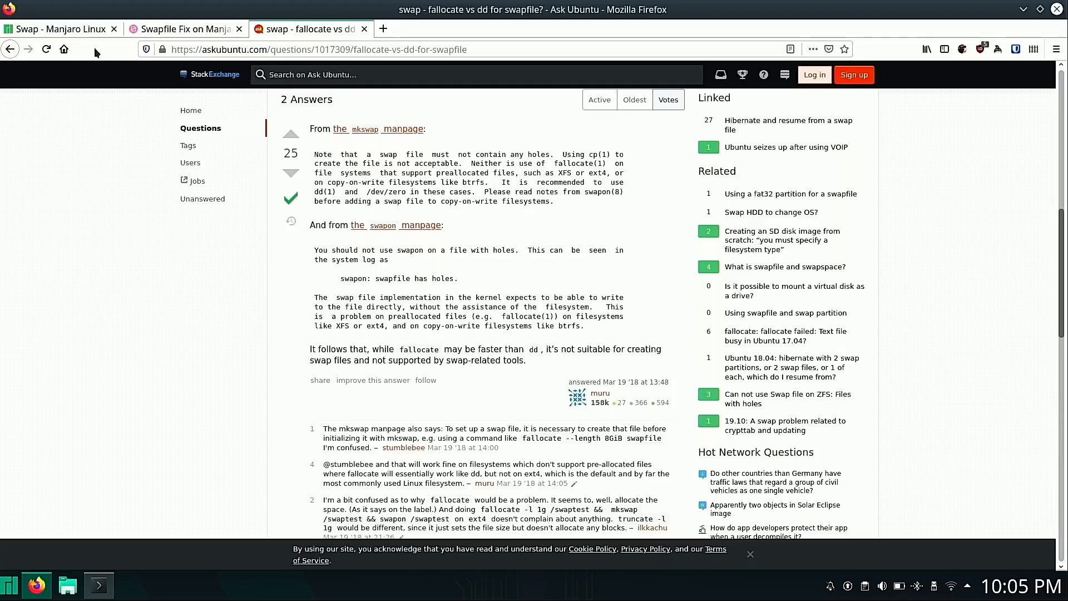
- Show the Manjaro wiki swap instructions and move Konsole to the right side of the screen
click(57, 29)
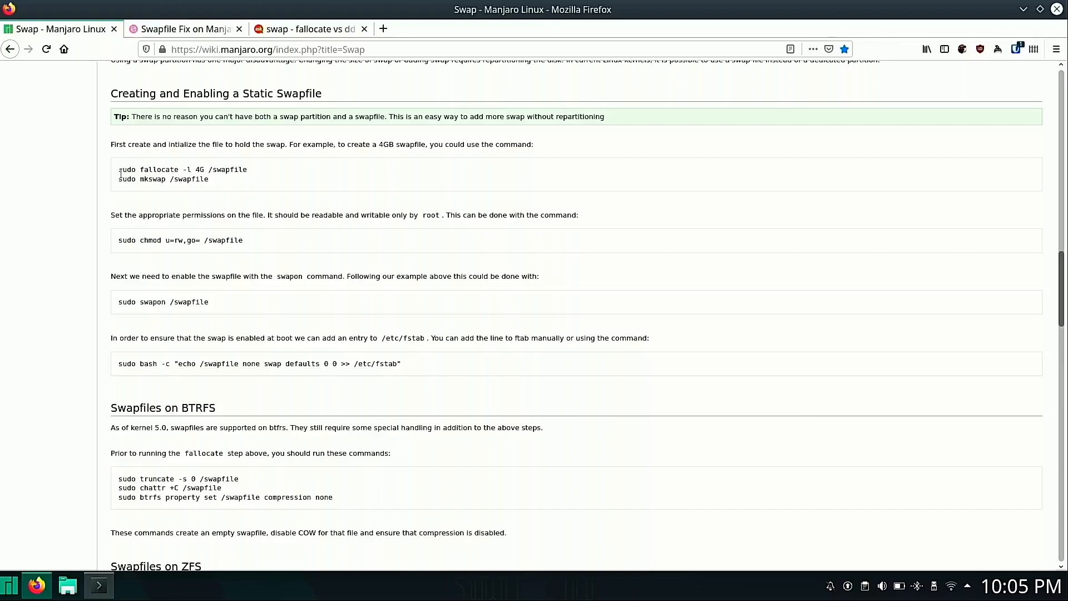
mouse_move(78, 497)
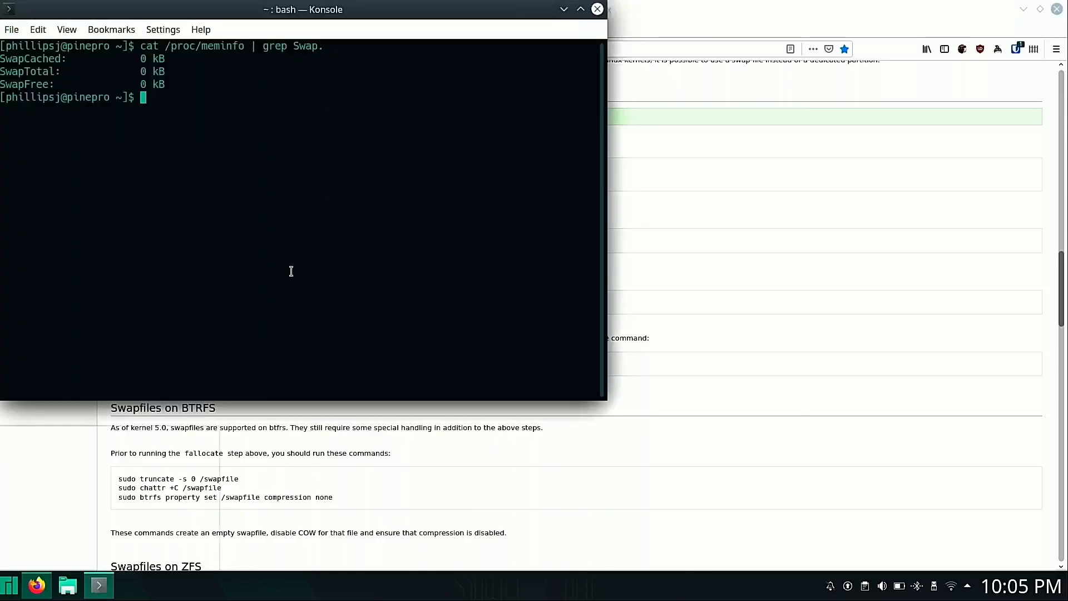
drag(301, 10, 526, 111)
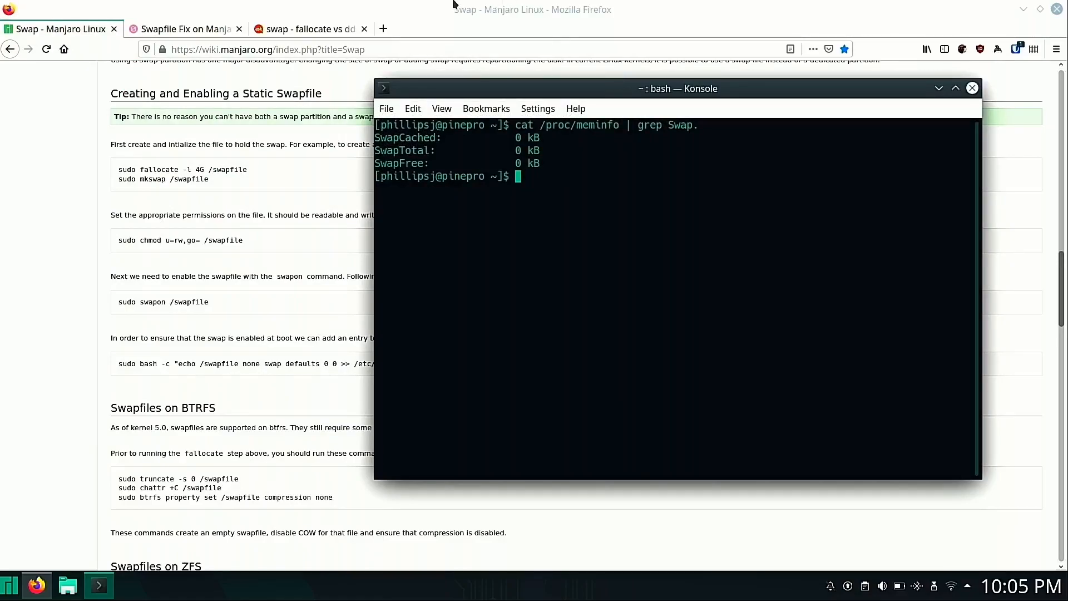
- Run sudo dd if=/dev/zero of=/swapfile count=4096 bs=1MiB and enter the sudo password
text(cl)
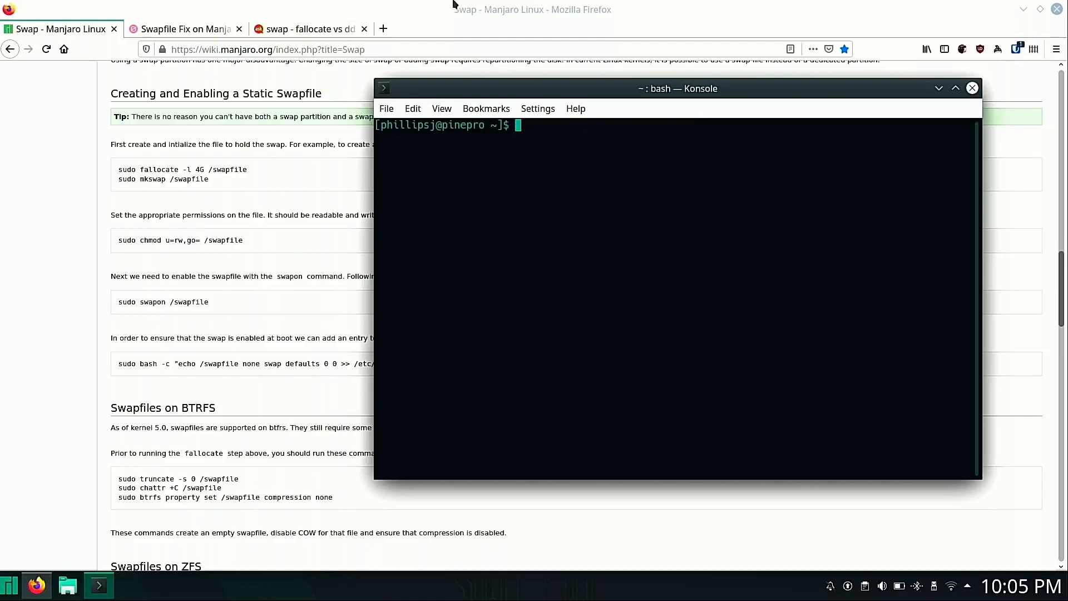
text(sudo)
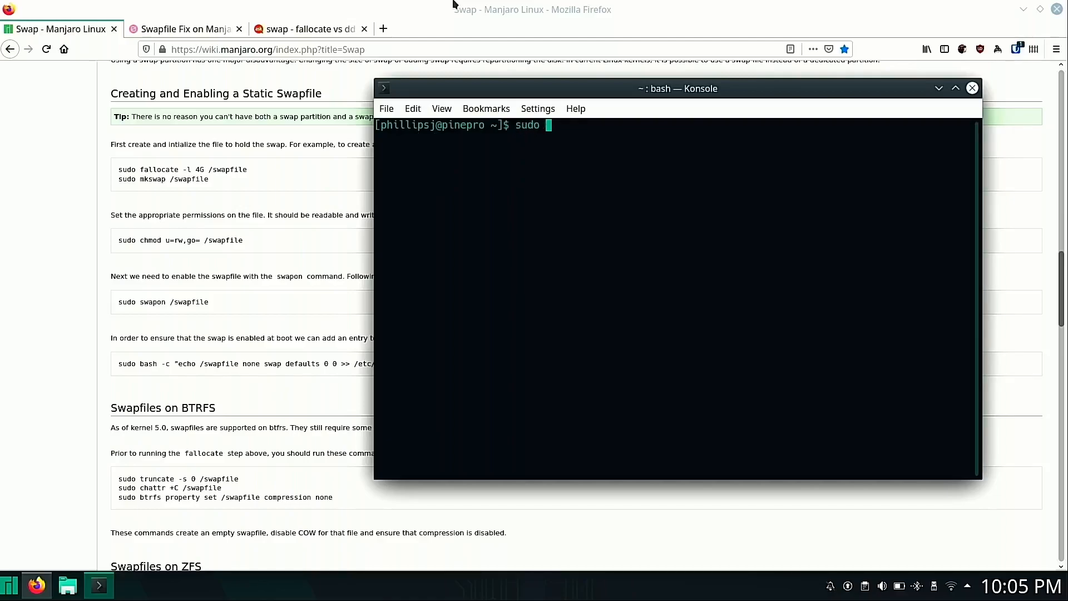
text(dd)
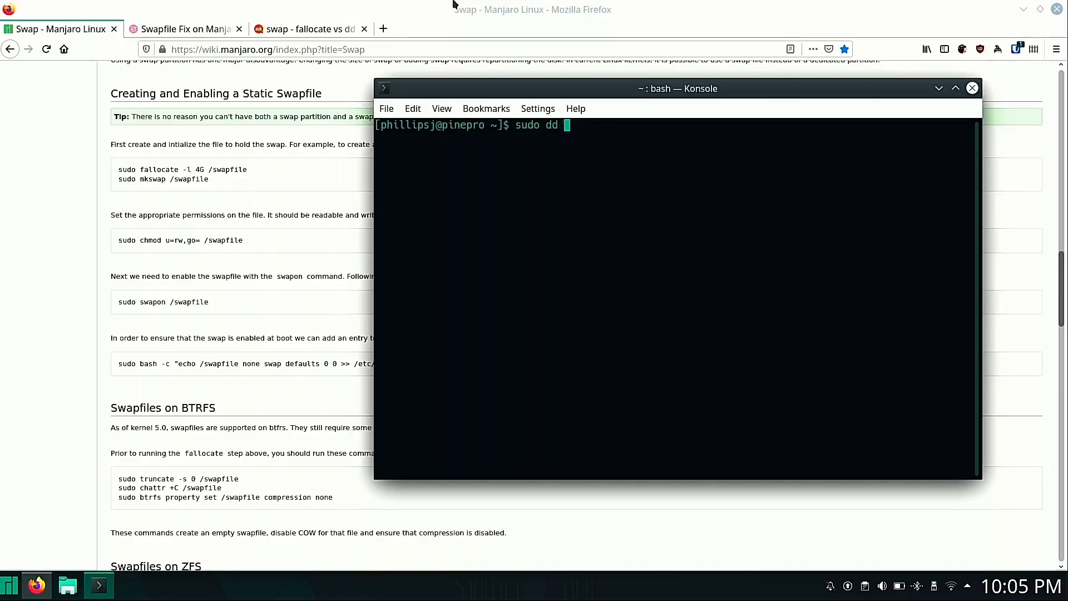
text(if=/de)
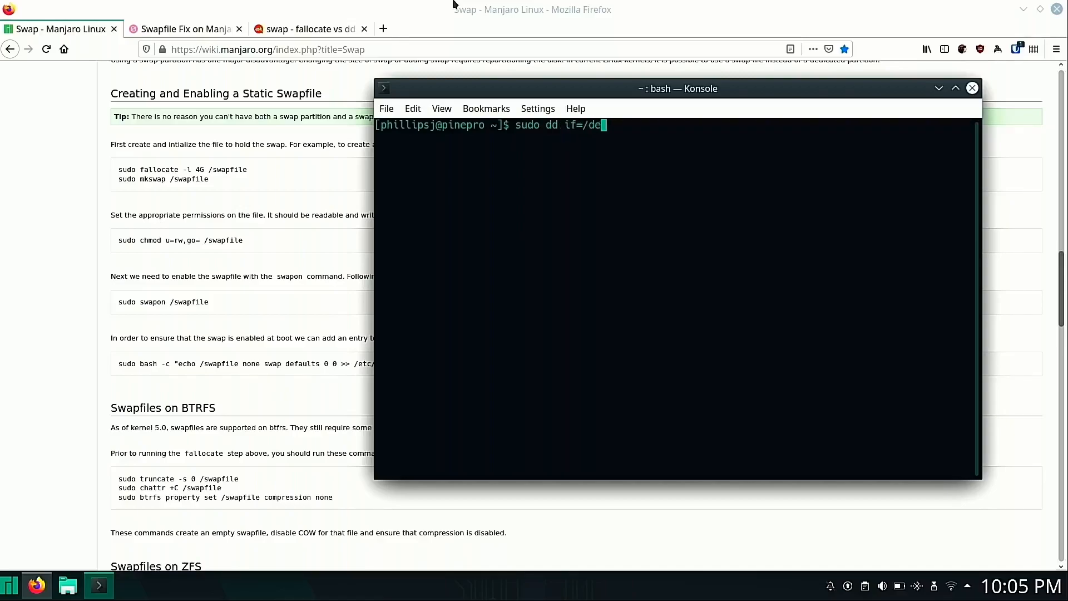
text(v/zero)
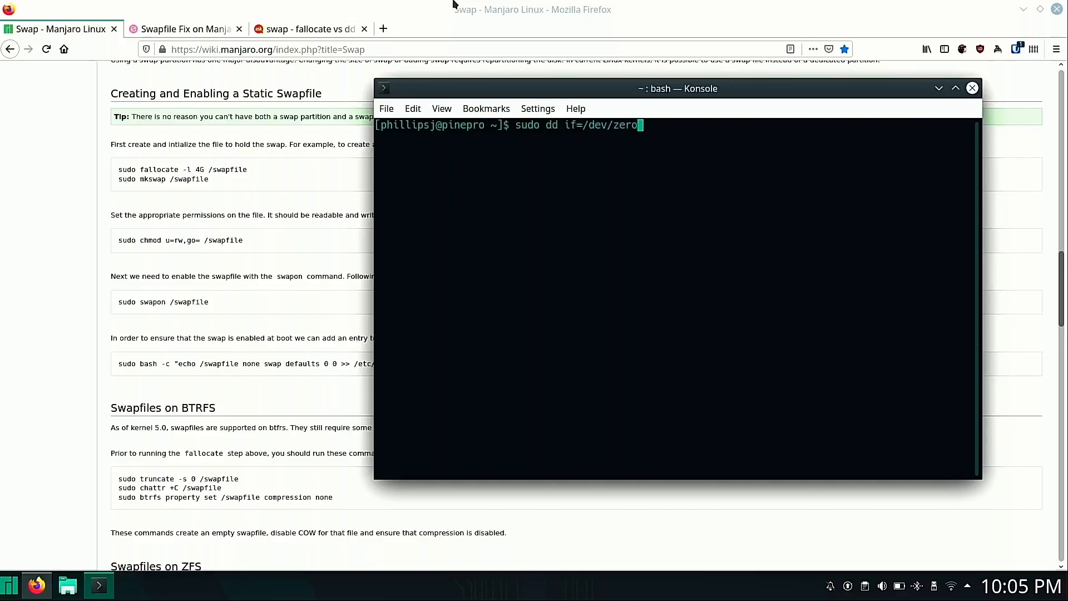
text(of=)
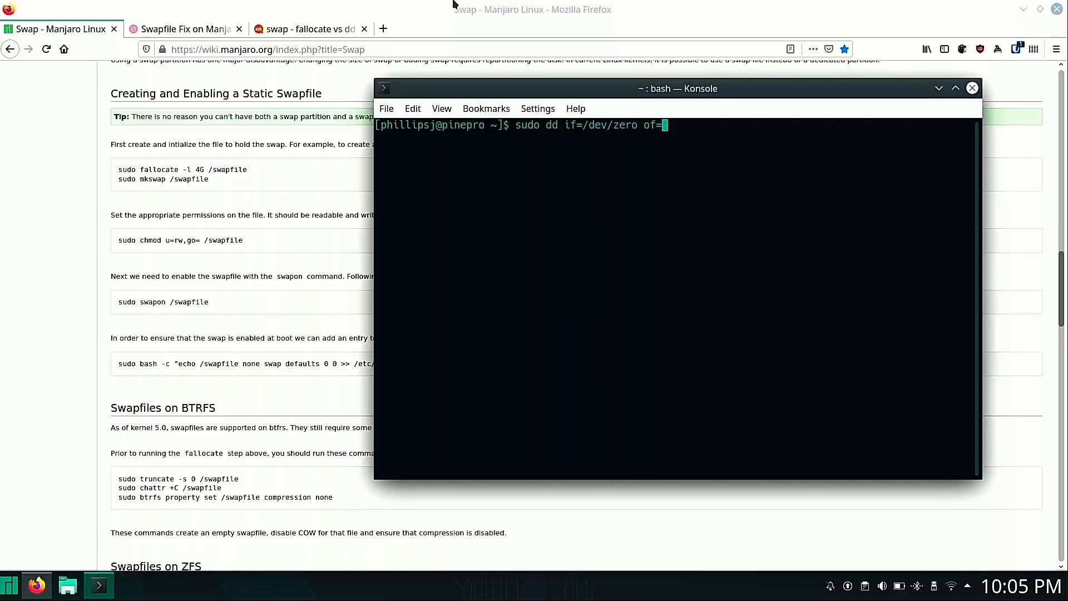
text(/)
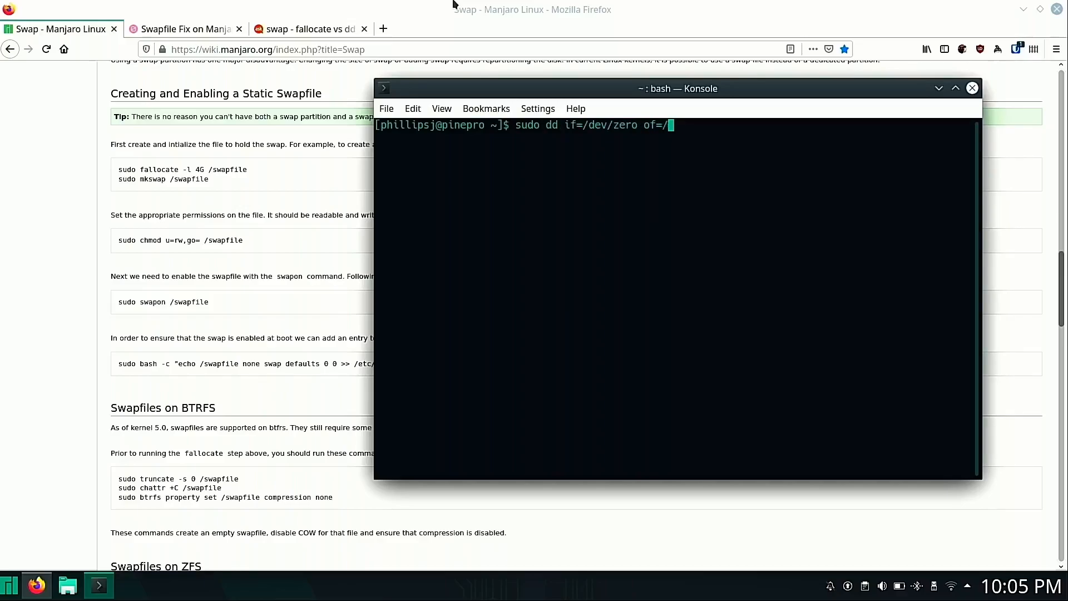
text(swapfile)
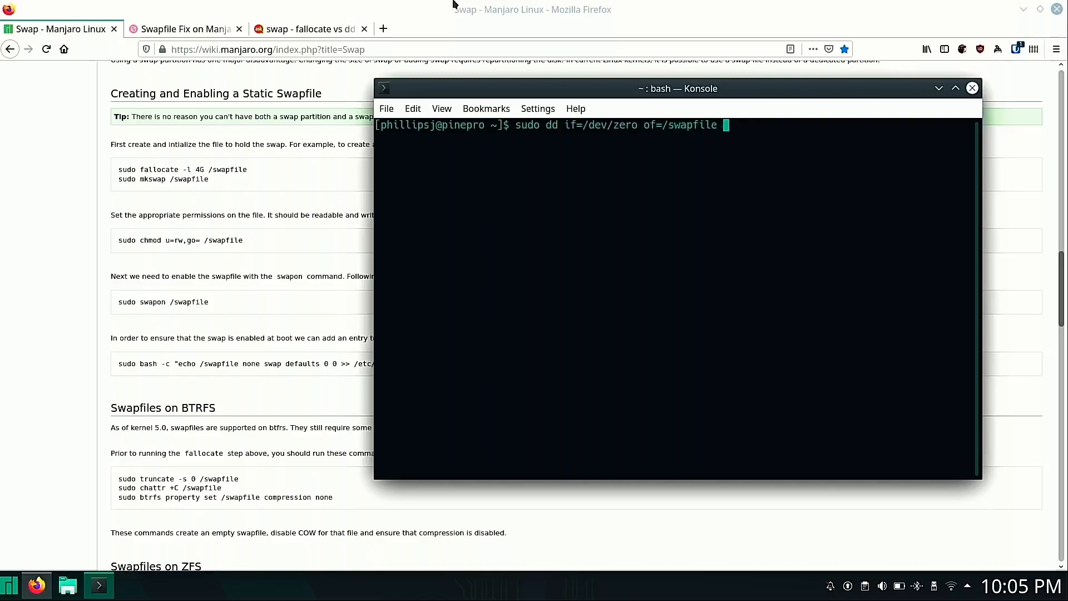
text(count=4)
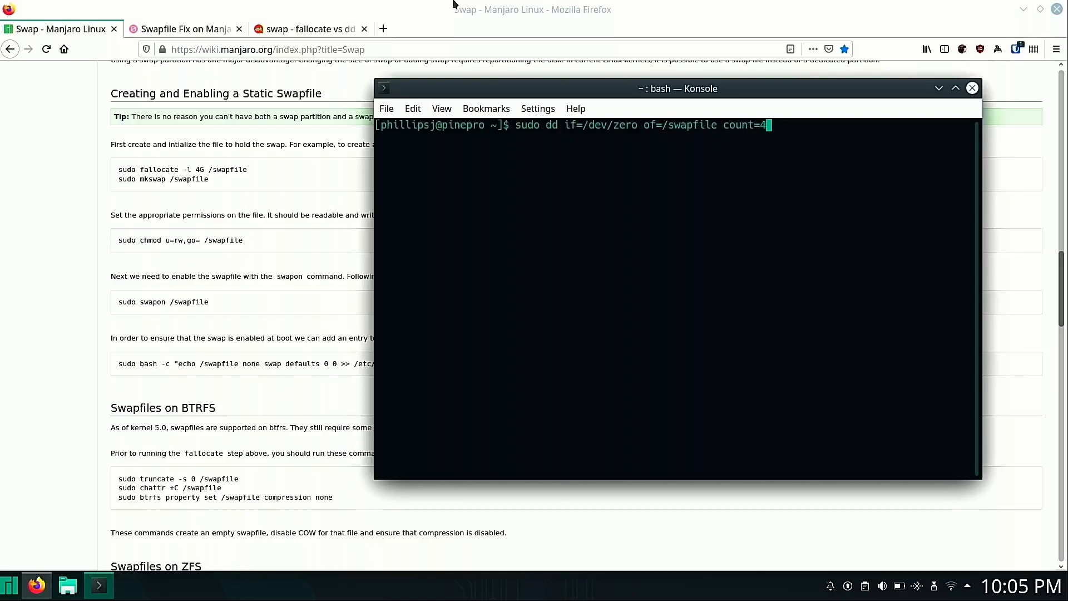
text(096)
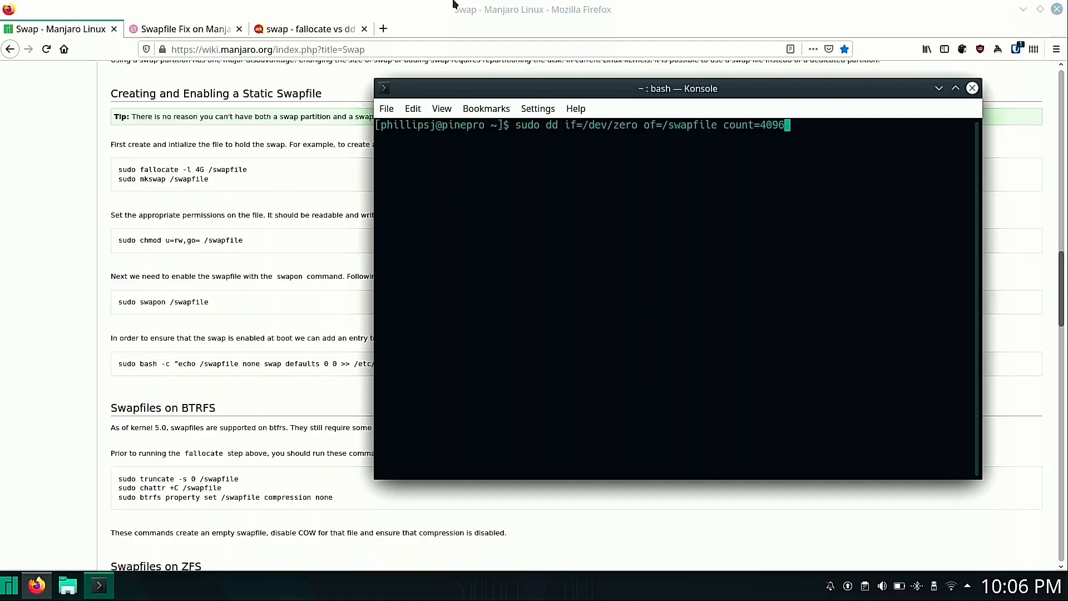
text(bs=)
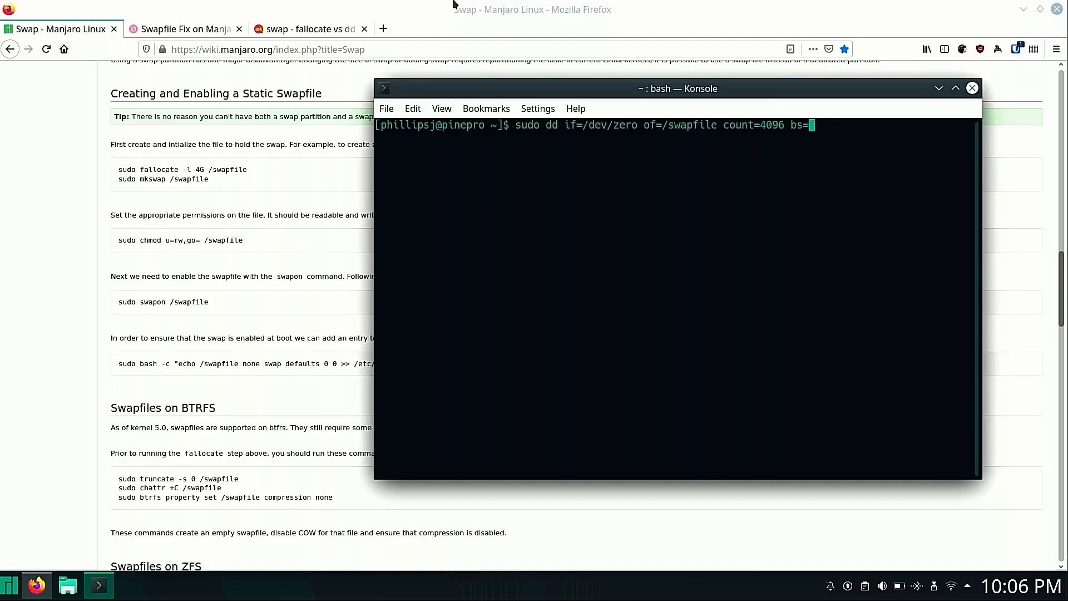
text(1M)
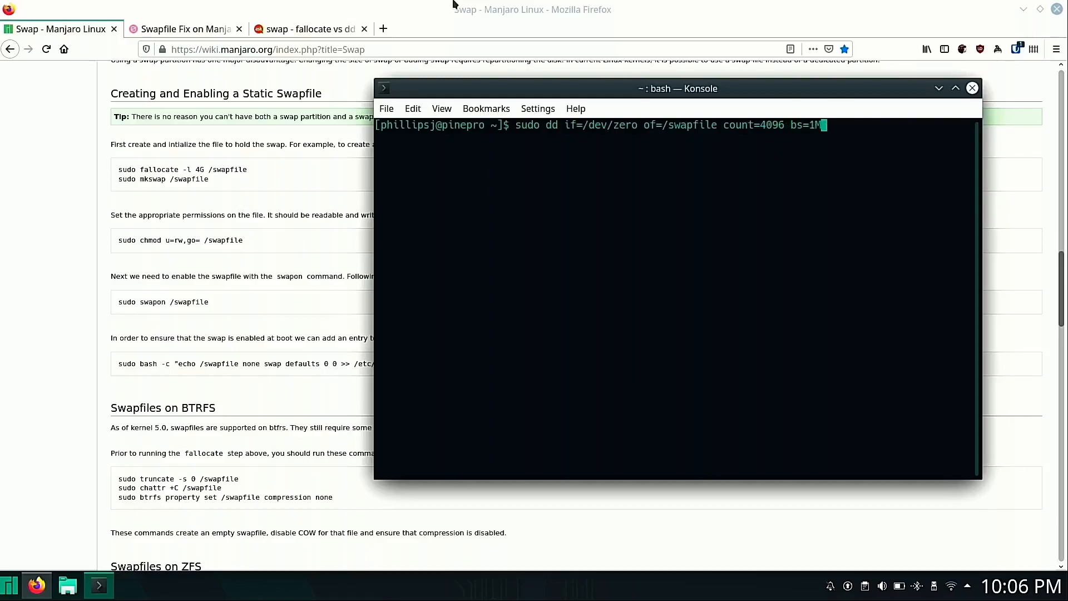
text(iB)
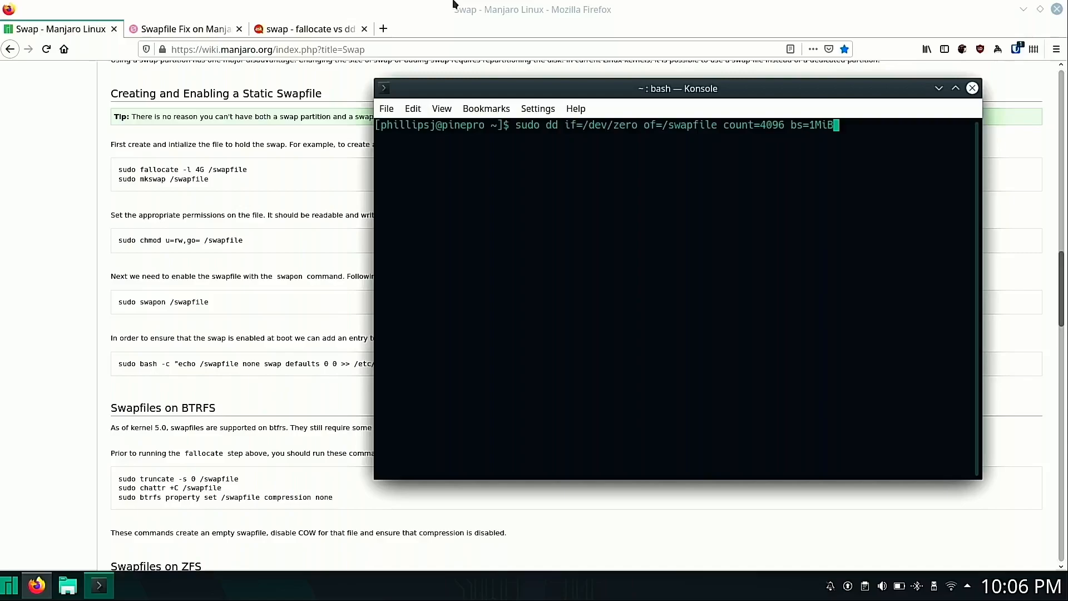
key(Return)
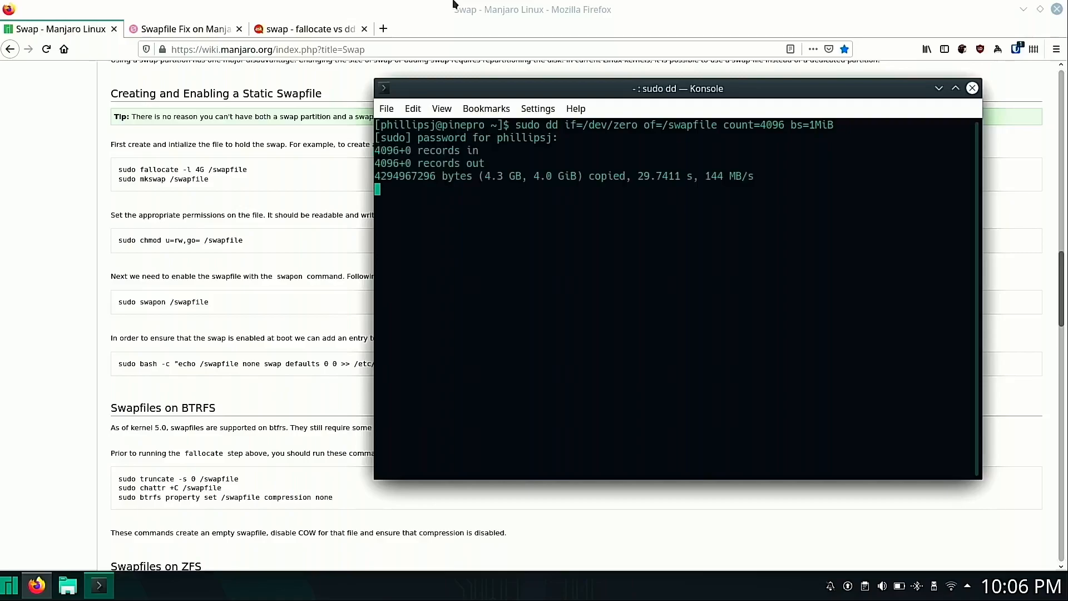
key(Return)
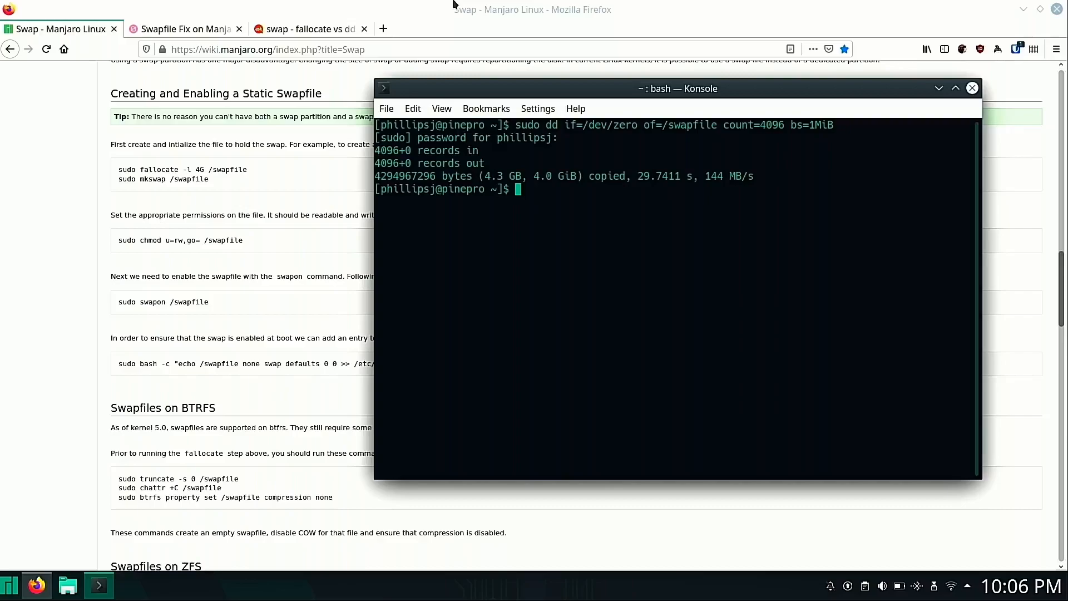
- Format /swapfile as swap space with sudo mkswap
text(sudo)
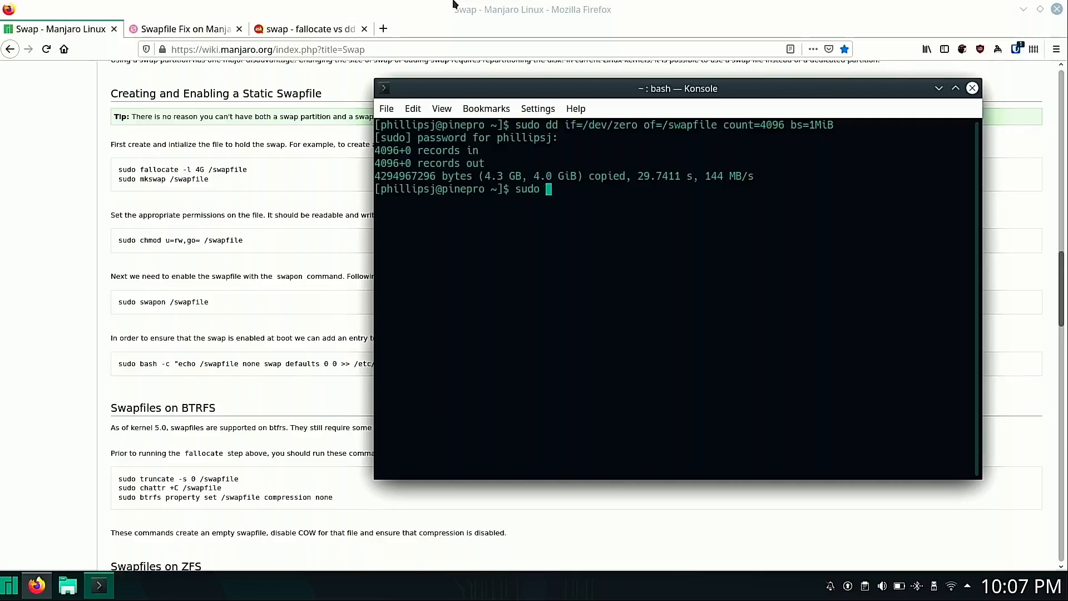
text(mkswap)
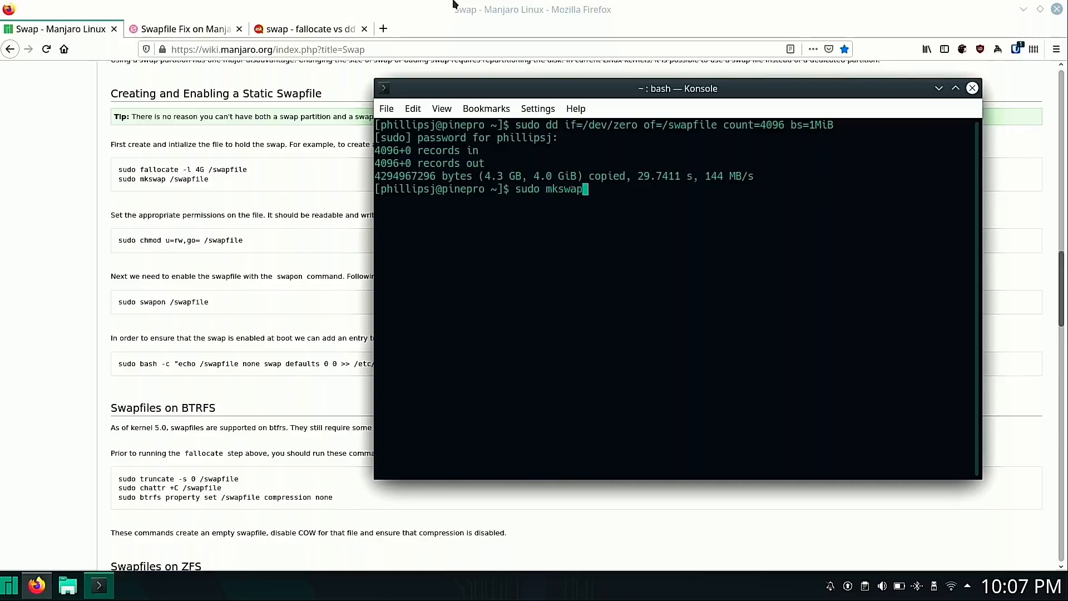
text(/swapfile)
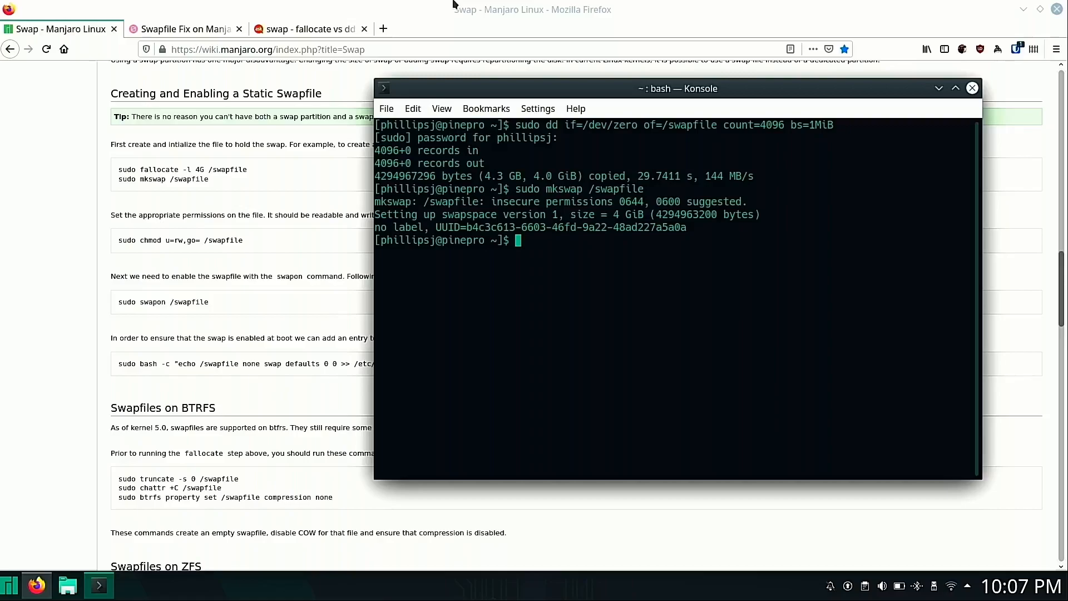
- Limit /swapfile to owner read-write with sudo chmod u=rw,go=
text(sudo chmod u)
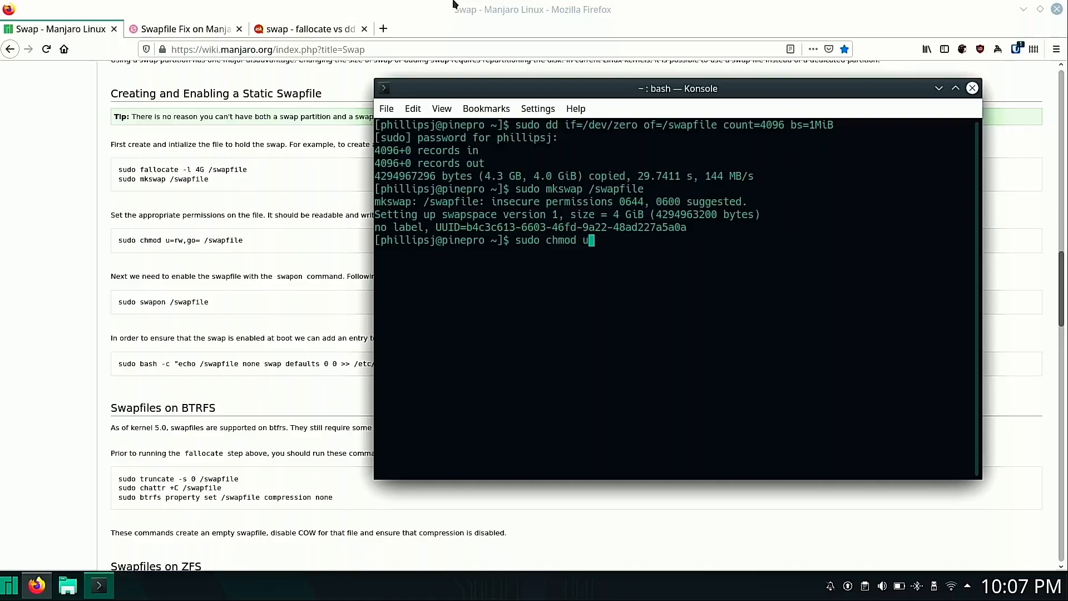
text(=rw)
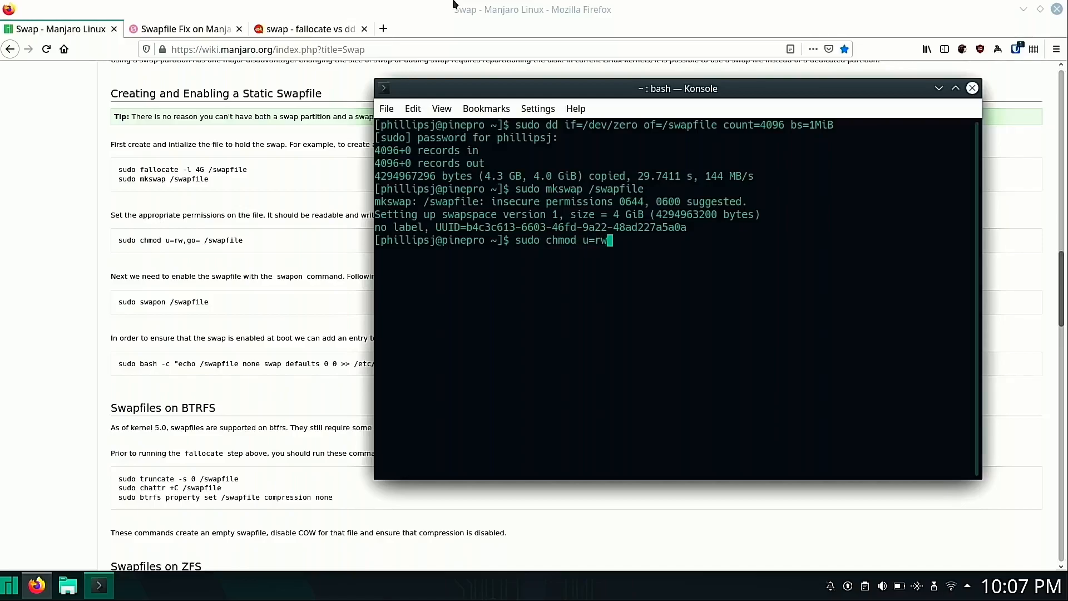
text(,go)
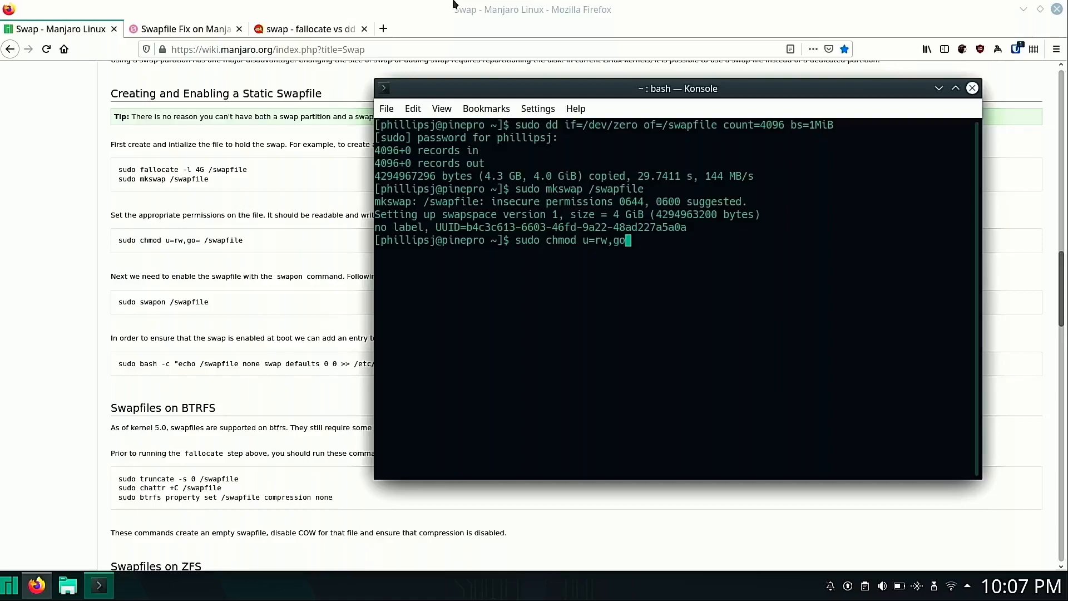
text(/sw)
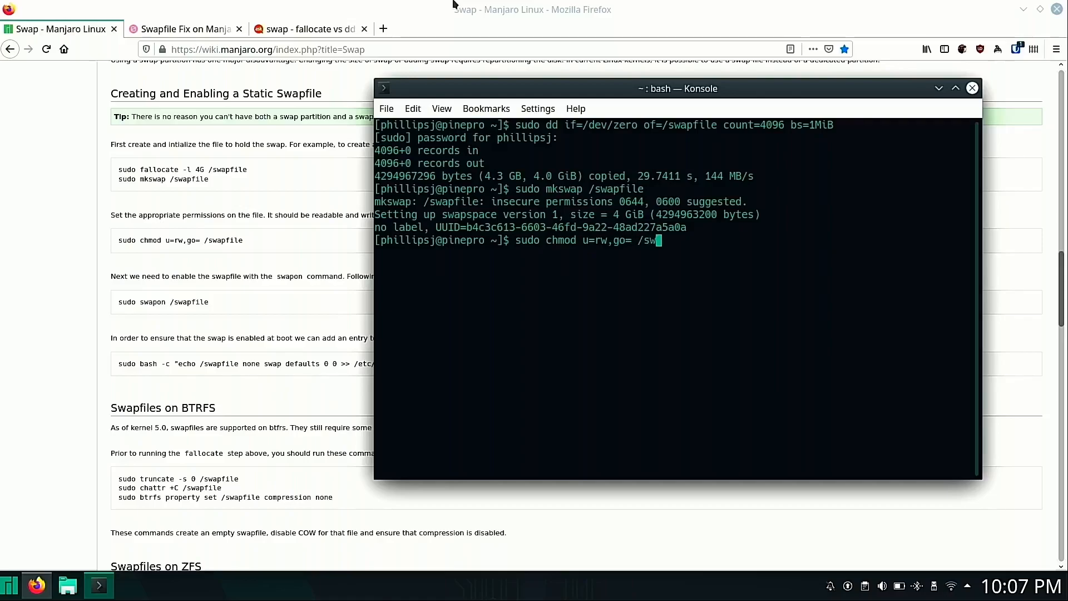
text(pfile)
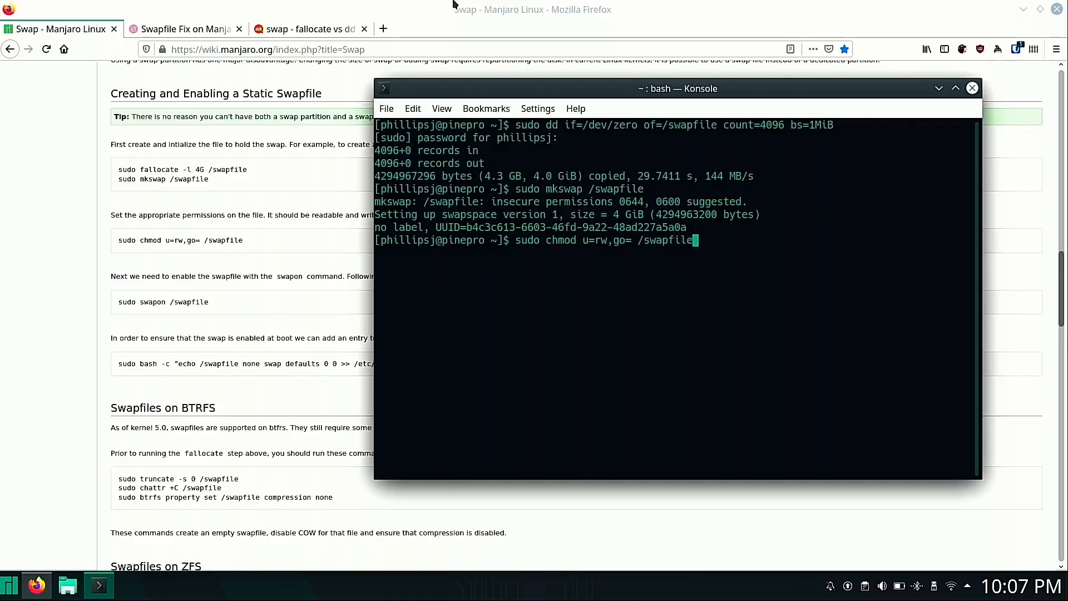
key(Return)
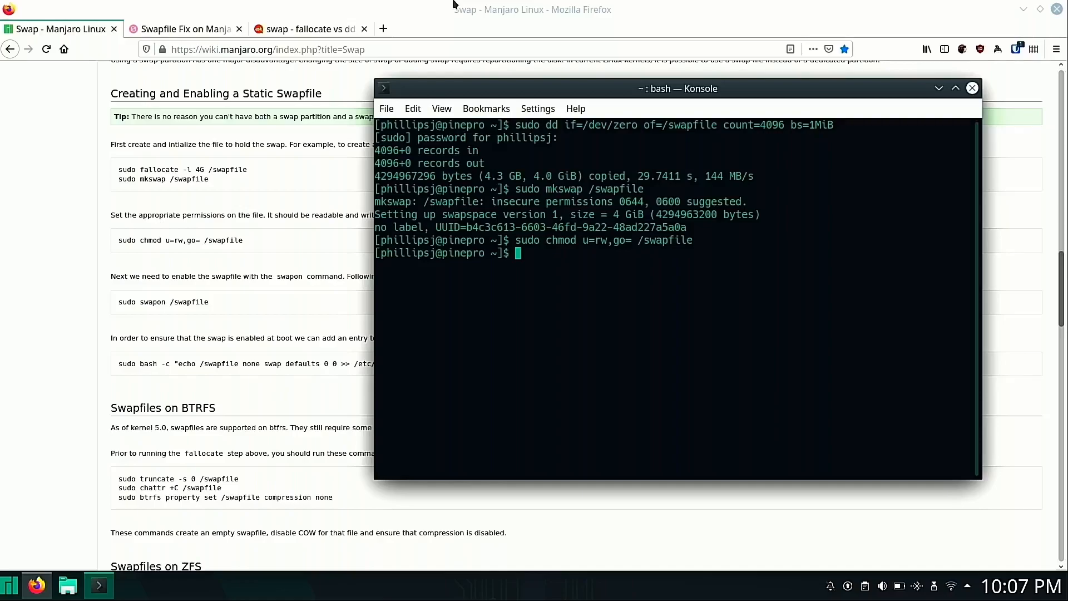
- Run sudo swapon /swapfile to activate the 4 GiB swap file
text(sudo swapon)
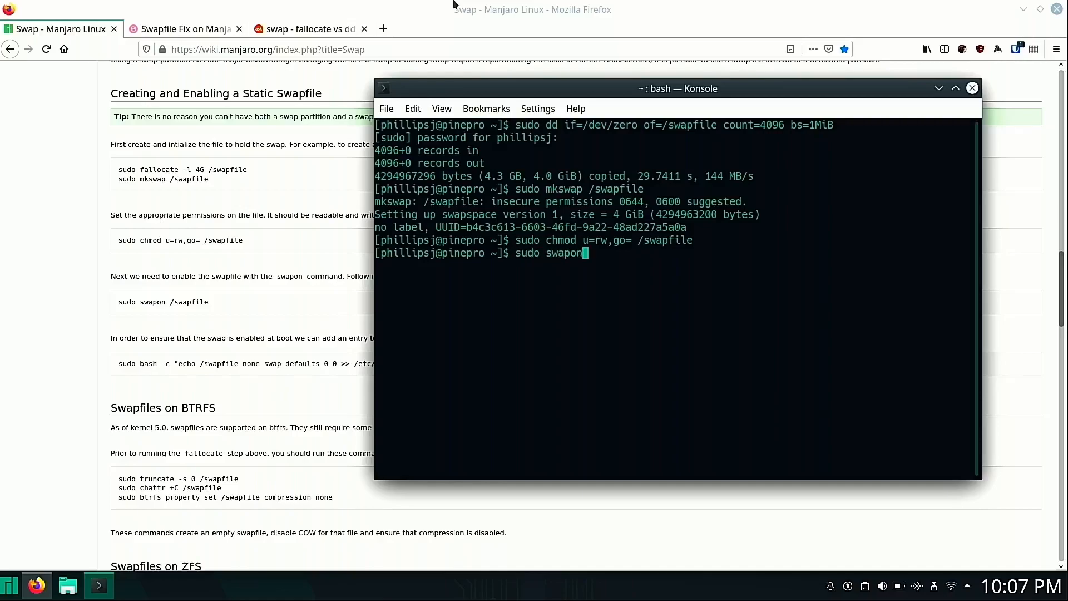
text(/swapfile)
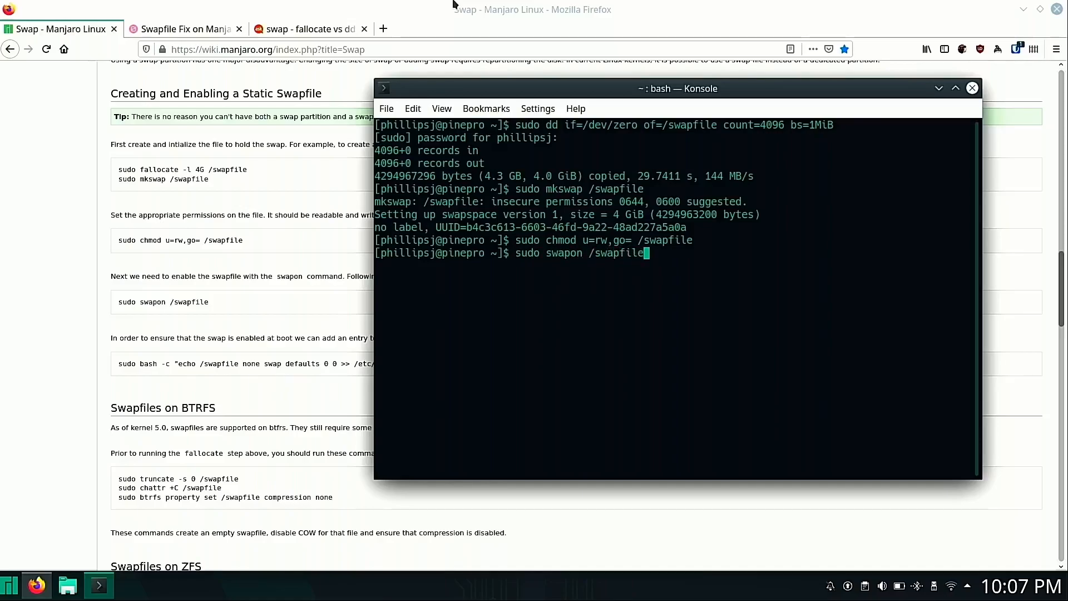
key(Return)
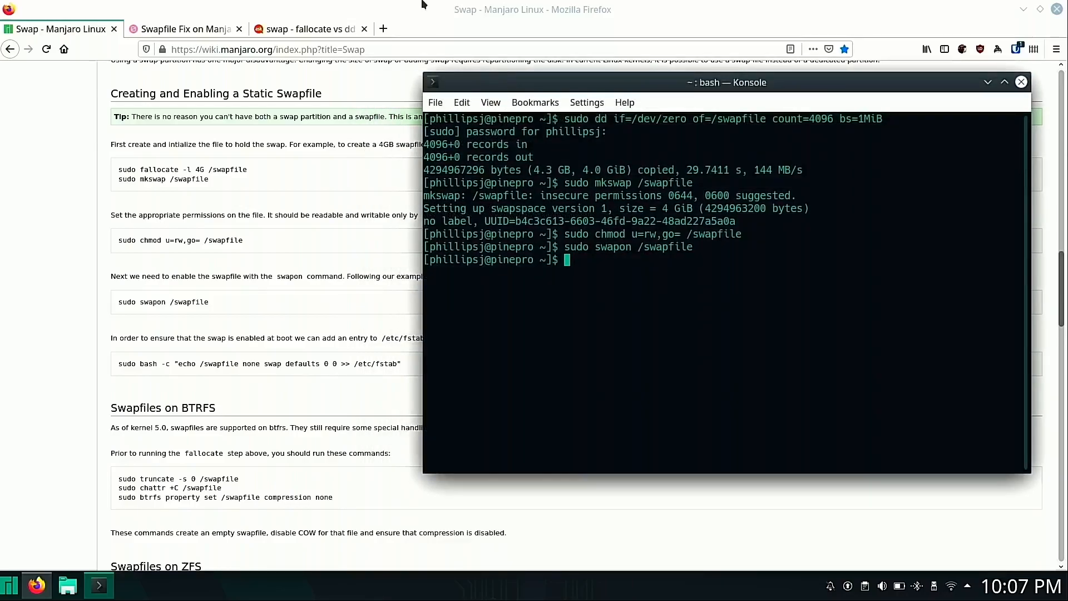
- Append '/swapfile none swap defaults 0 0' to /etc/fstab using sudo bash -c echo
text(sudo)
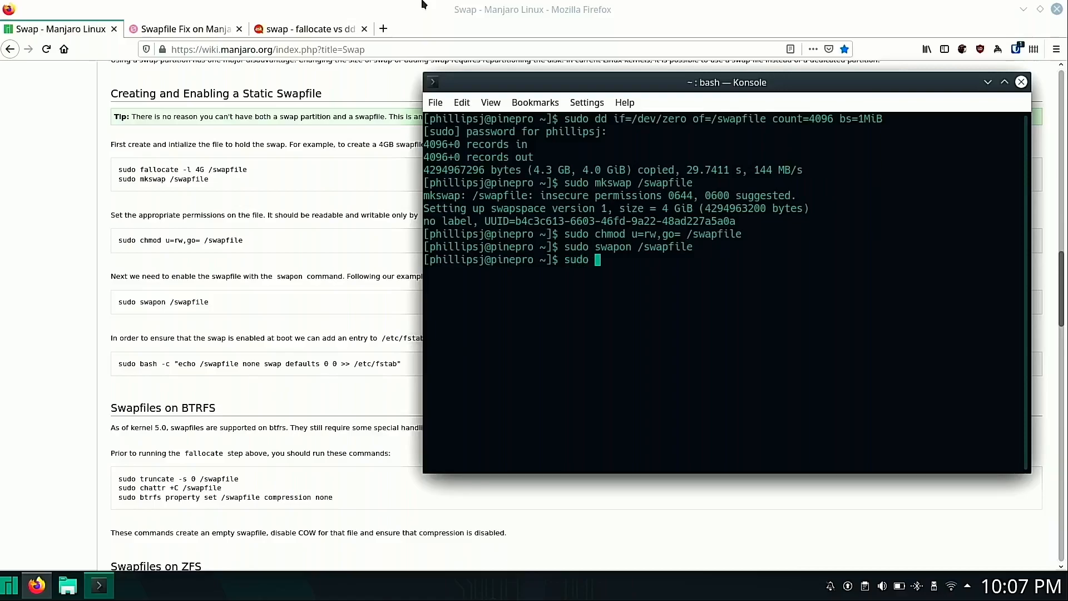
text(bash -c)
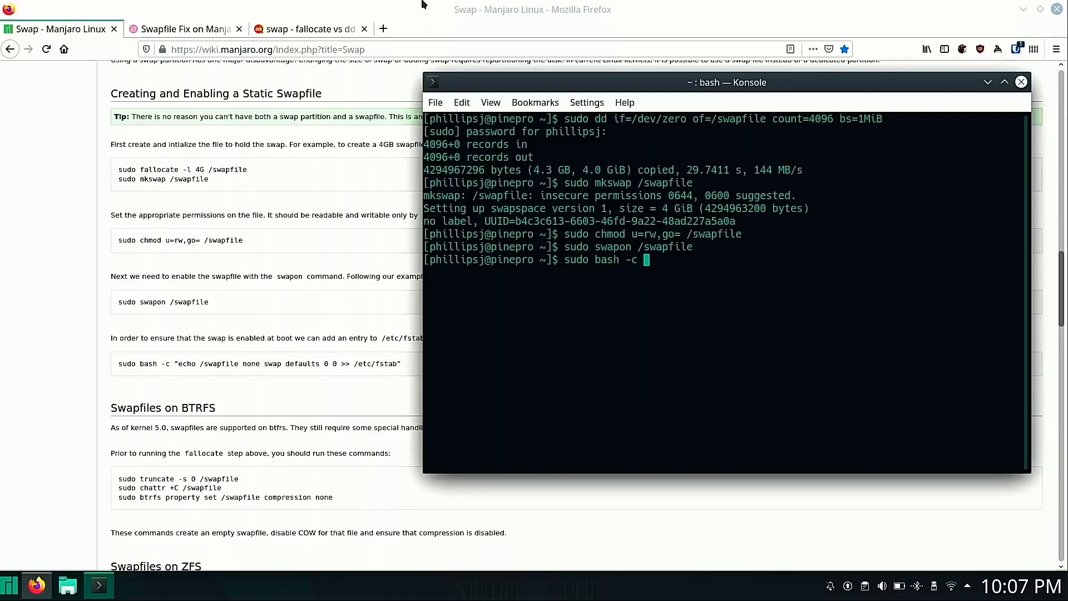
text("echo)
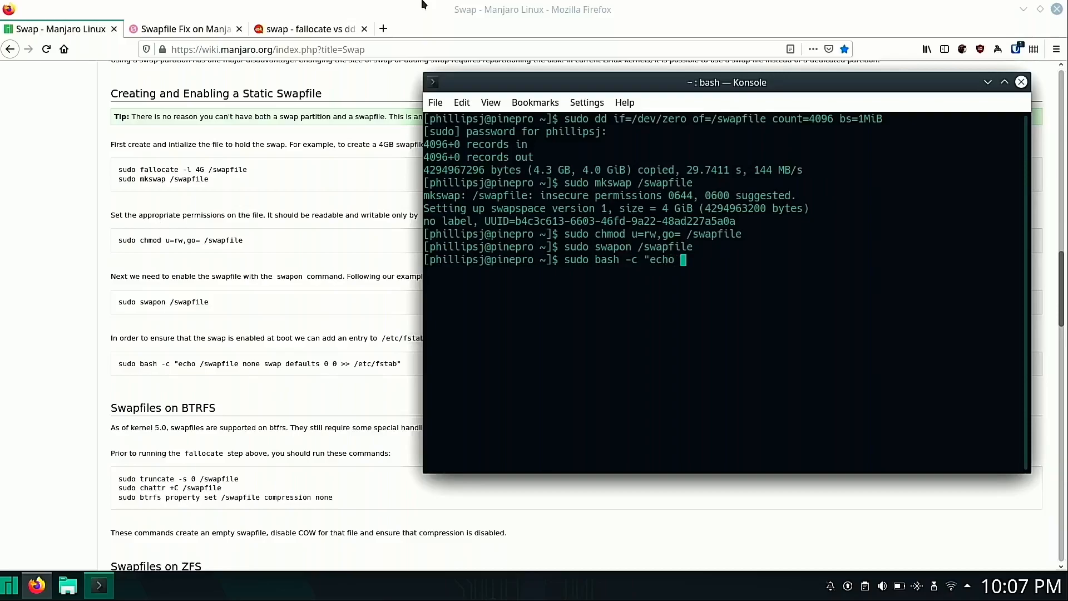
text(/swapfile none swap)
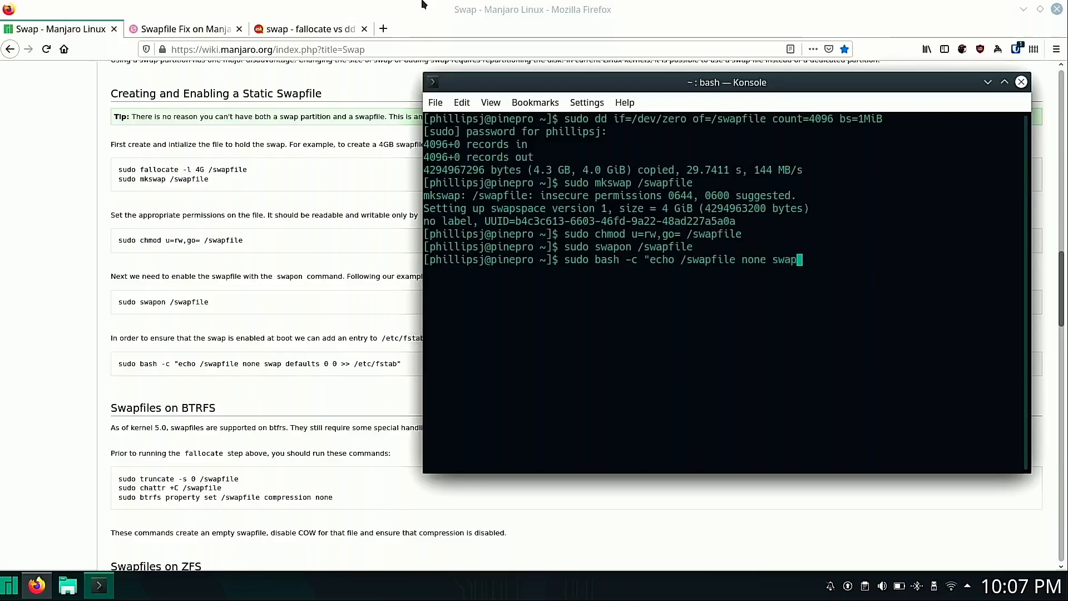
text(defaults 0 0)
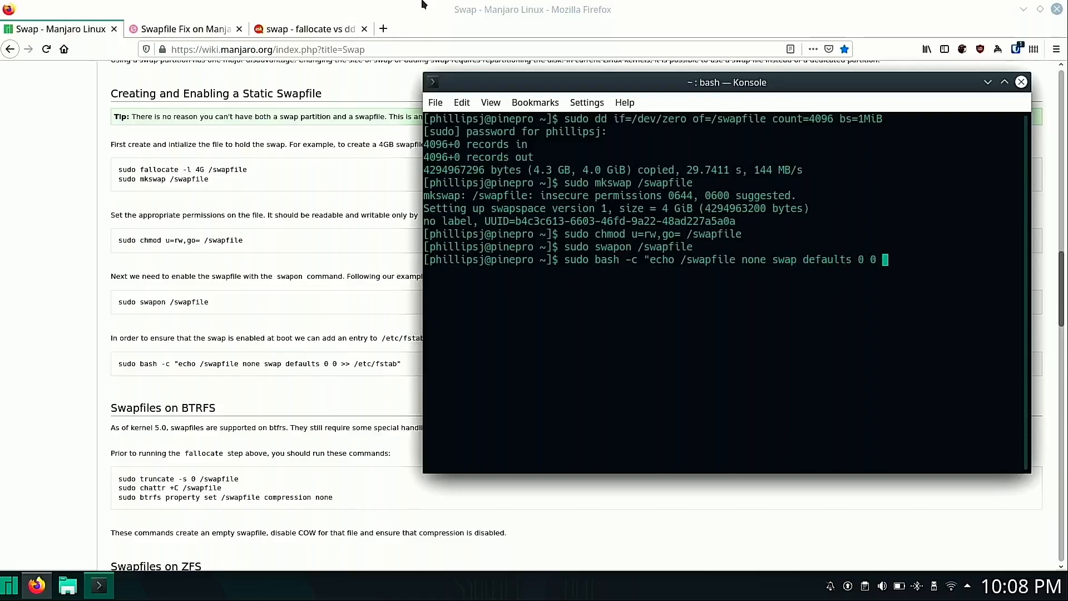
text(>> /etc/)
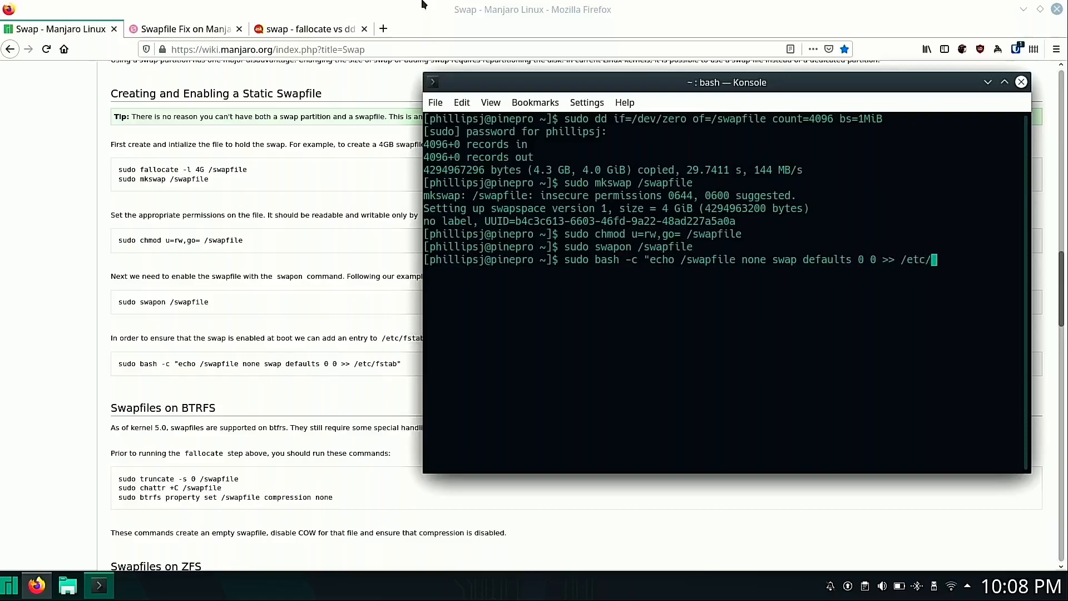
text(fstab)
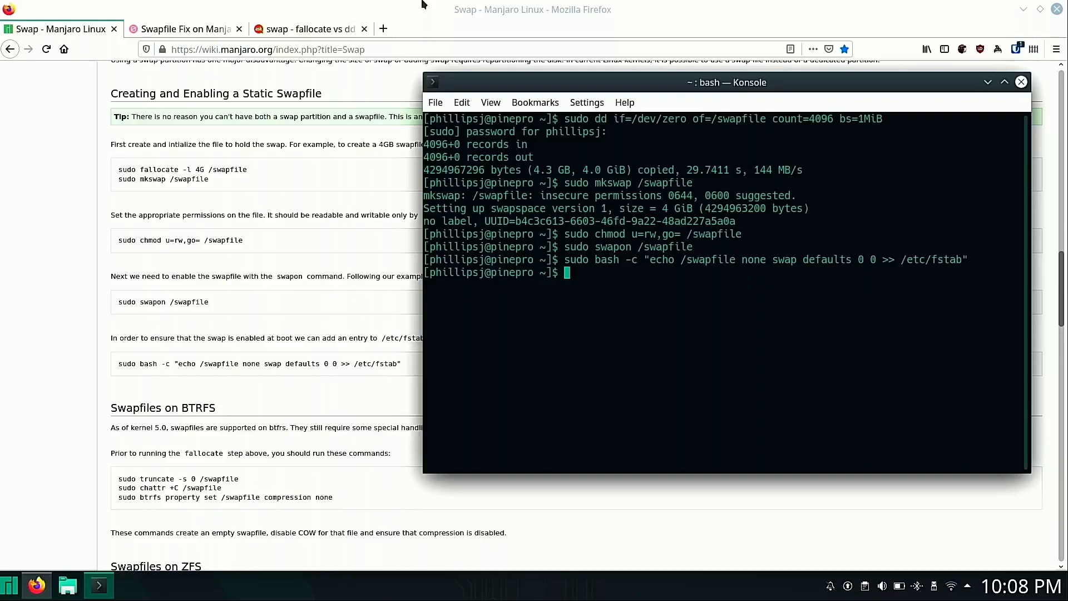
- Print /etc/fstab to confirm the new /swapfile line, then clear the screen
text(cat /etc/fstab)
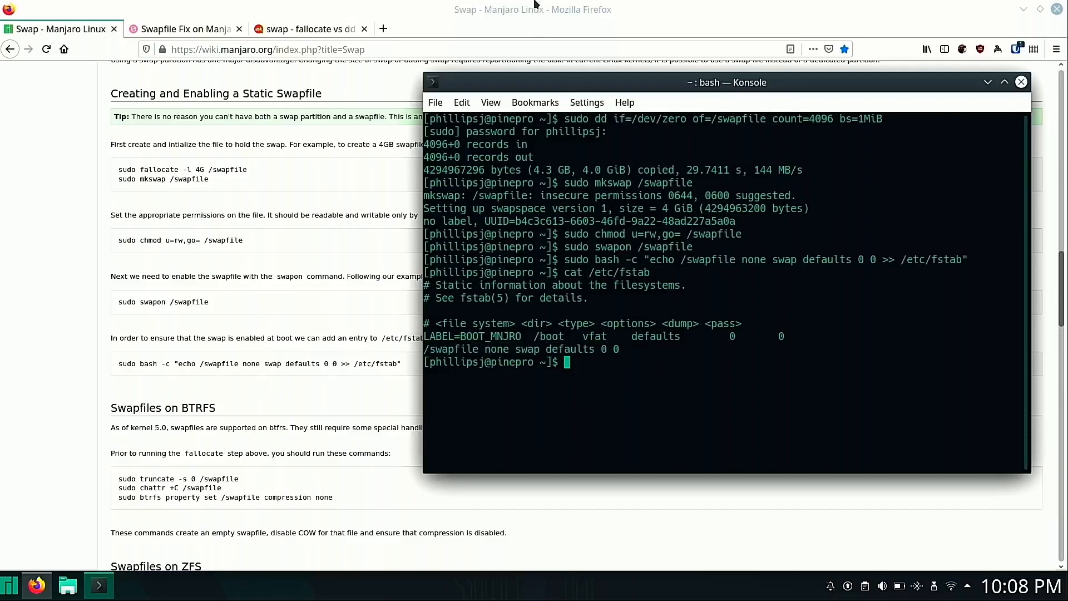
text(cl)
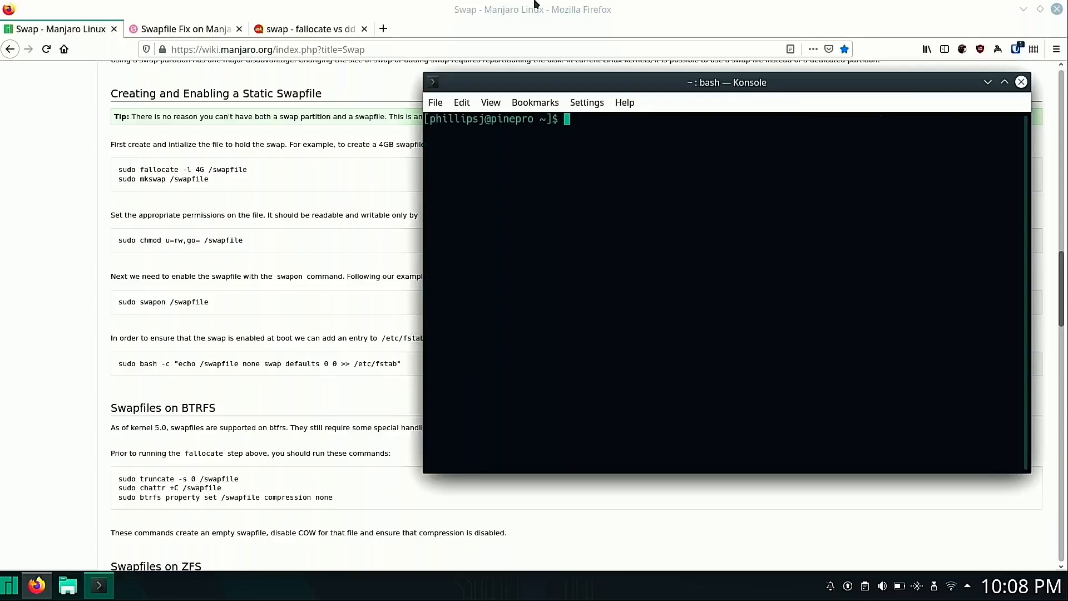
- Check meminfo's Swap lines show about 4 GiB, then launch htop showing 4.00G swap
text(cat /proc)
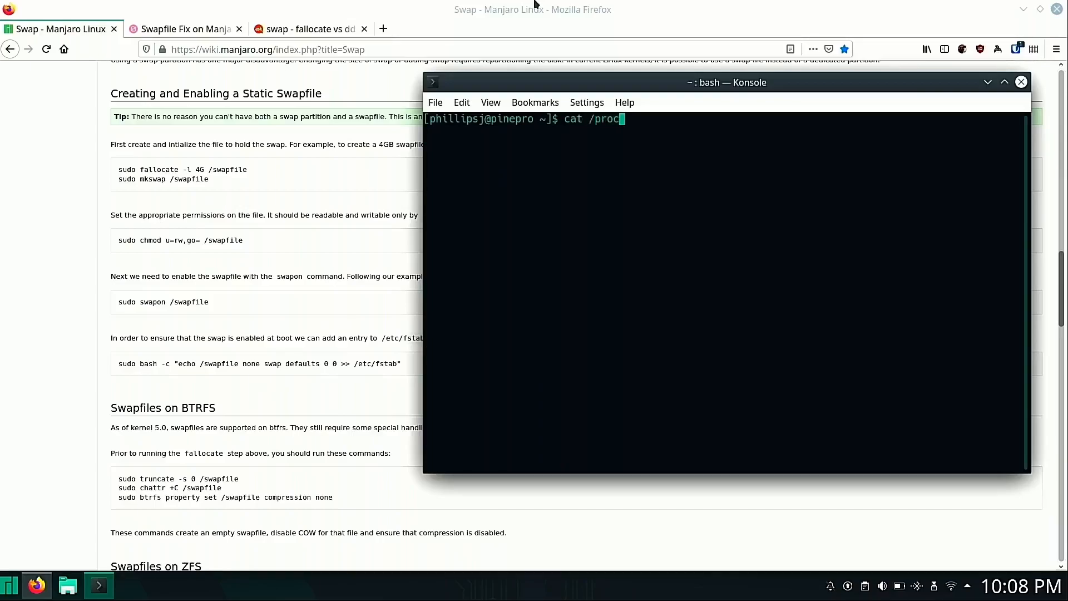
text(meminfo | grep)
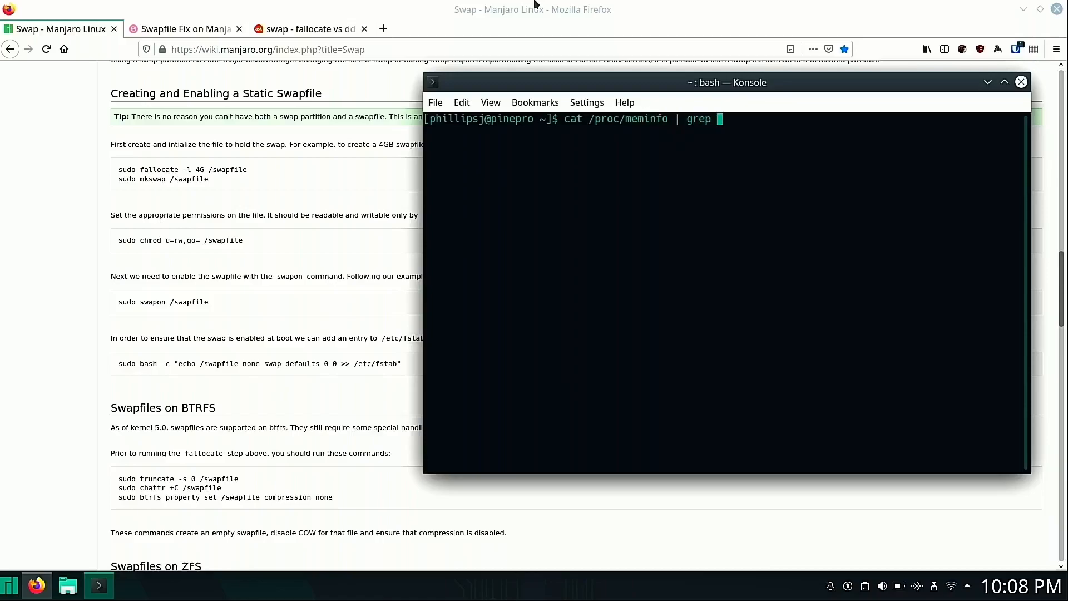
text(Swap.)
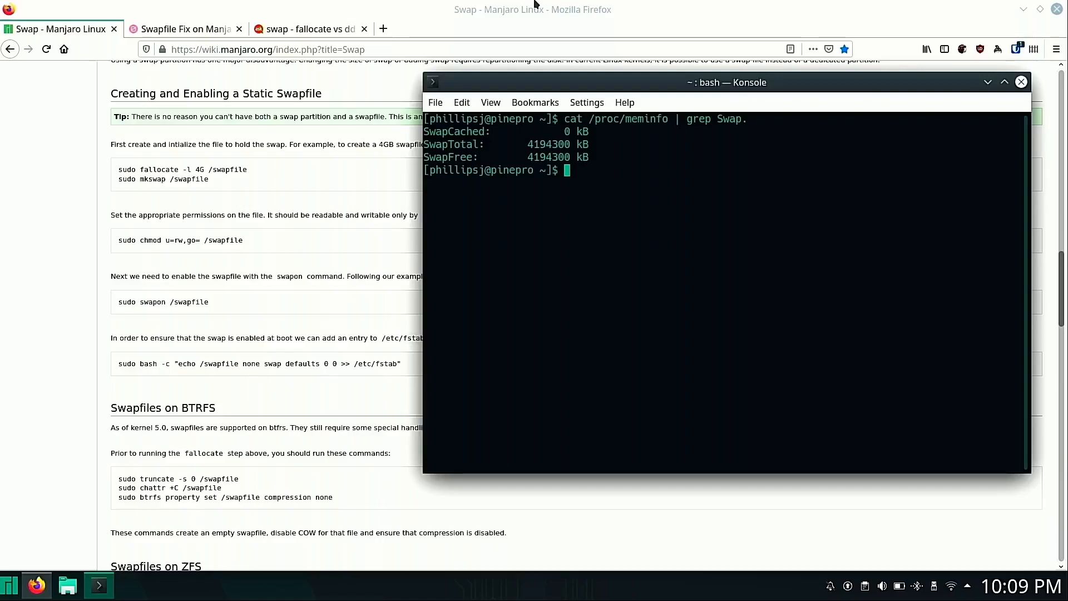
text(htop)
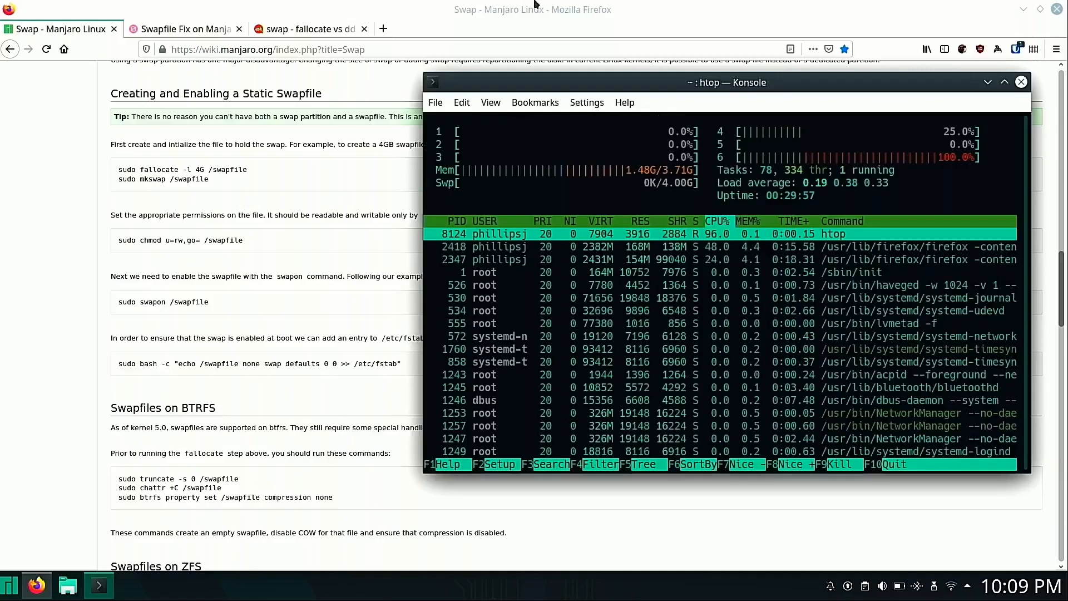